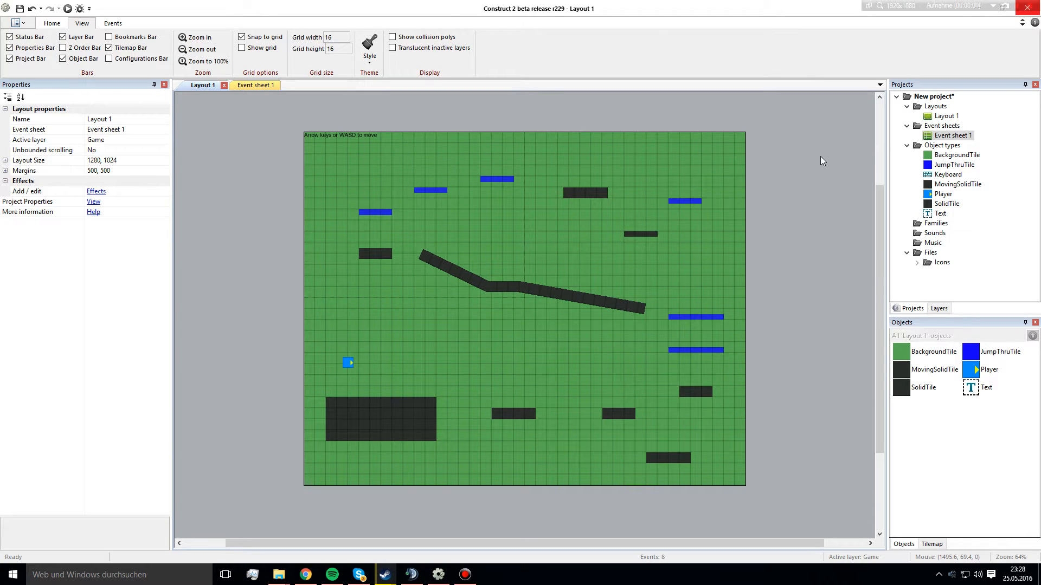
mouse_move(796, 223)
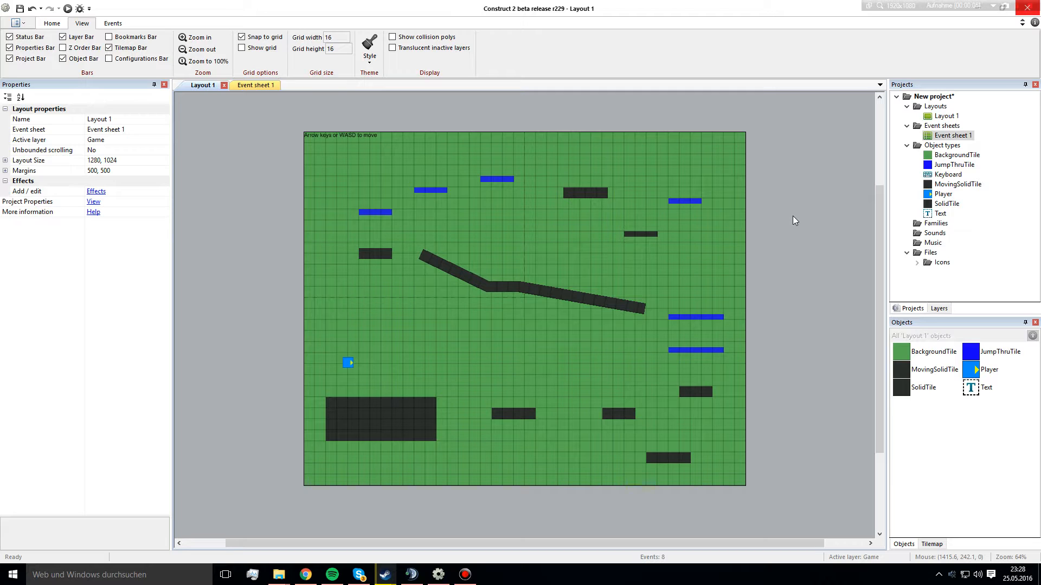
mouse_move(787, 239)
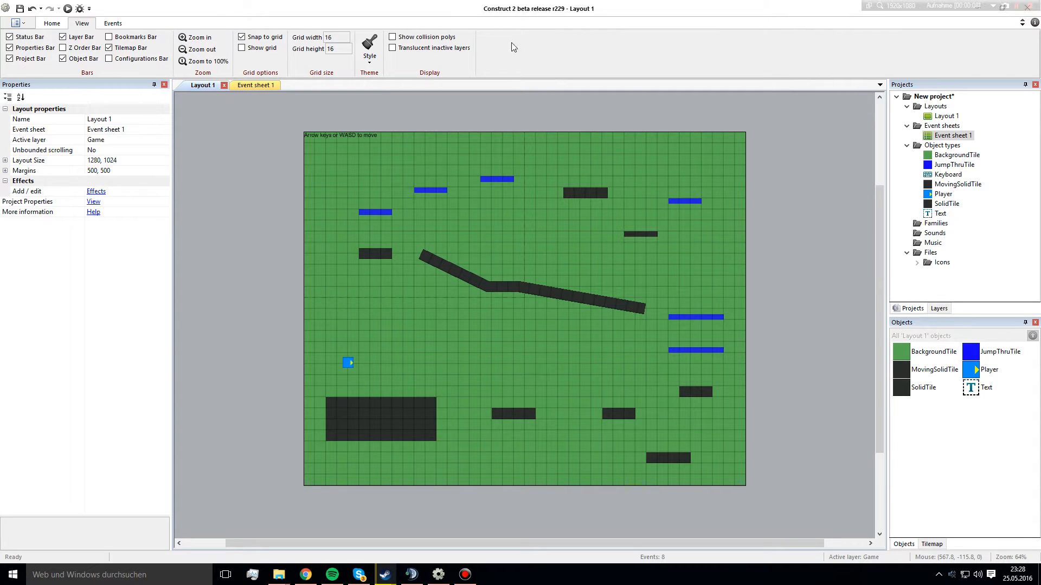
mouse_move(512, 120)
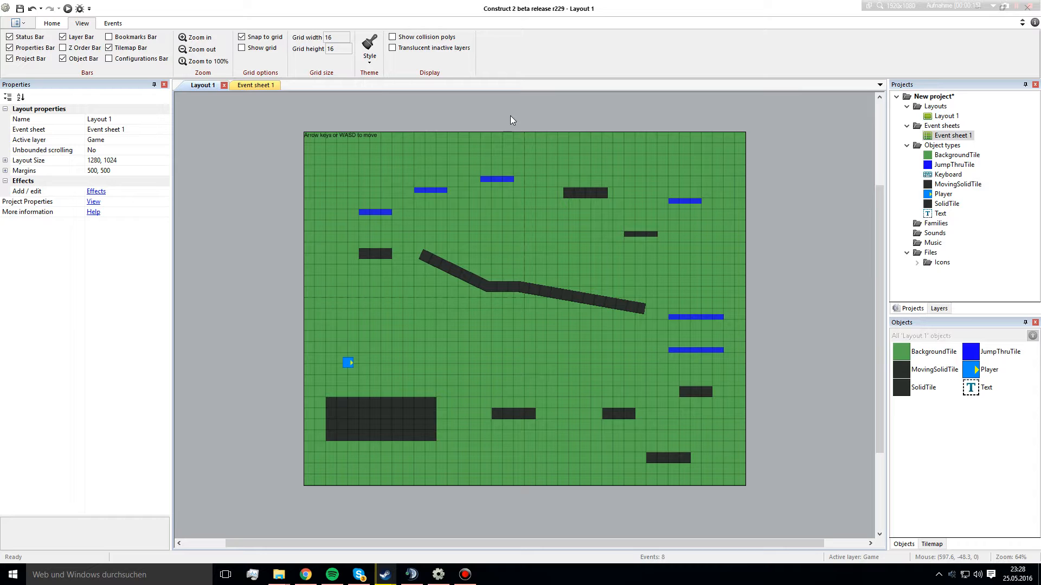
mouse_move(571, 218)
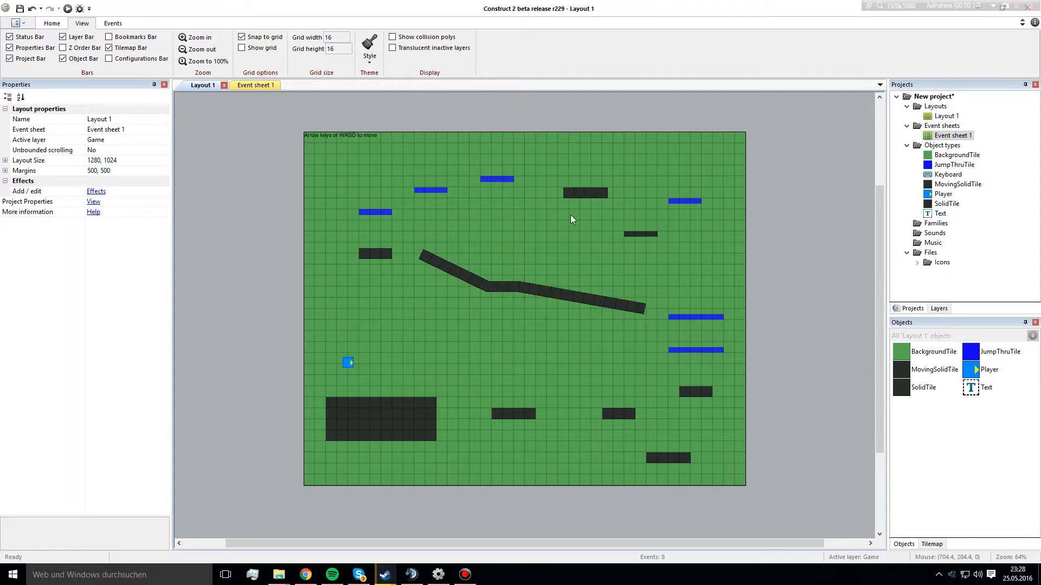
mouse_move(933, 457)
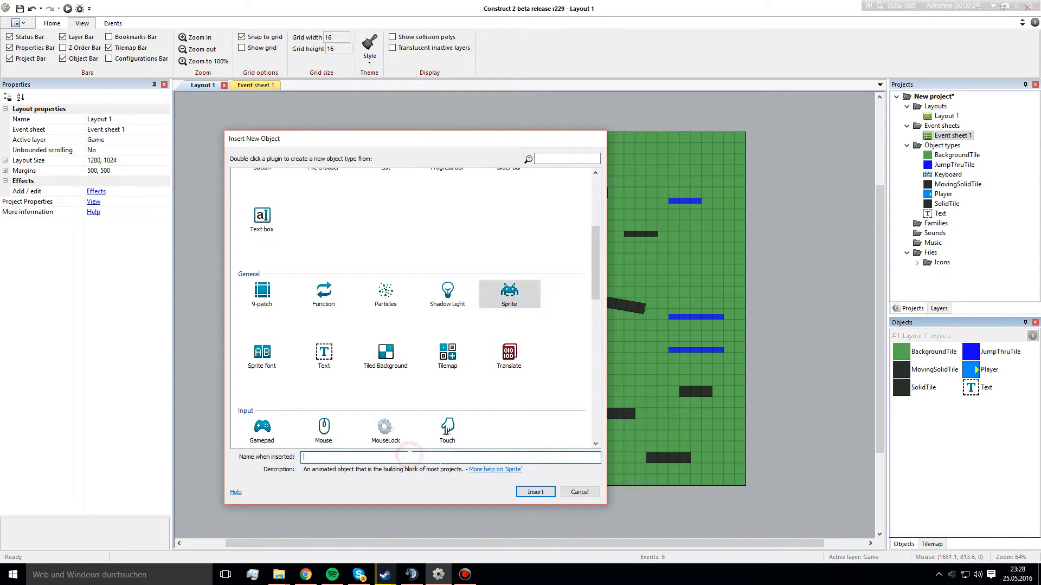
Insert a sprite named Checkpoint and load red.png from the Desktop as its image.
type("Checkpoi")
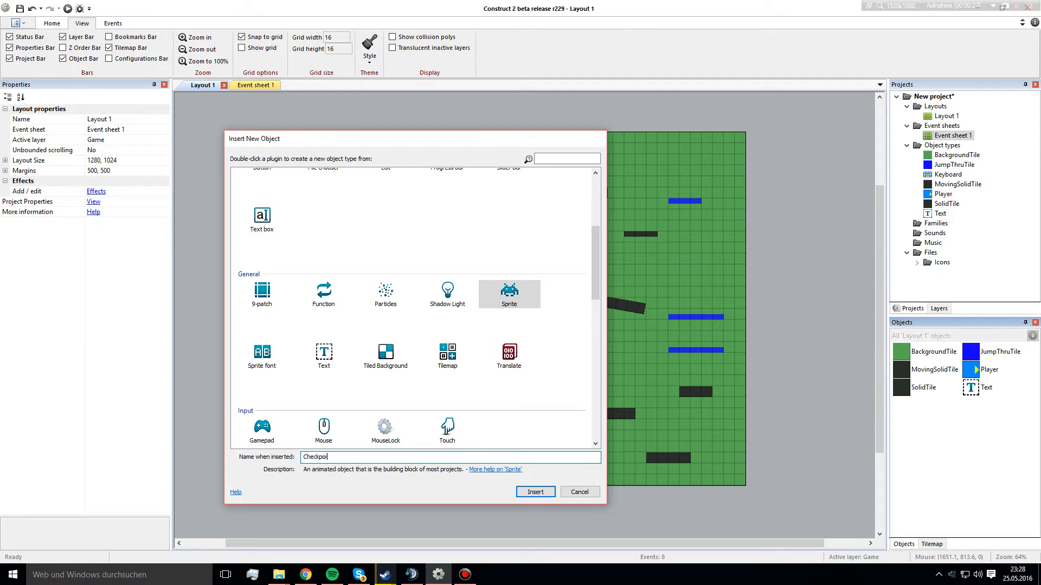
left_click(536, 492)
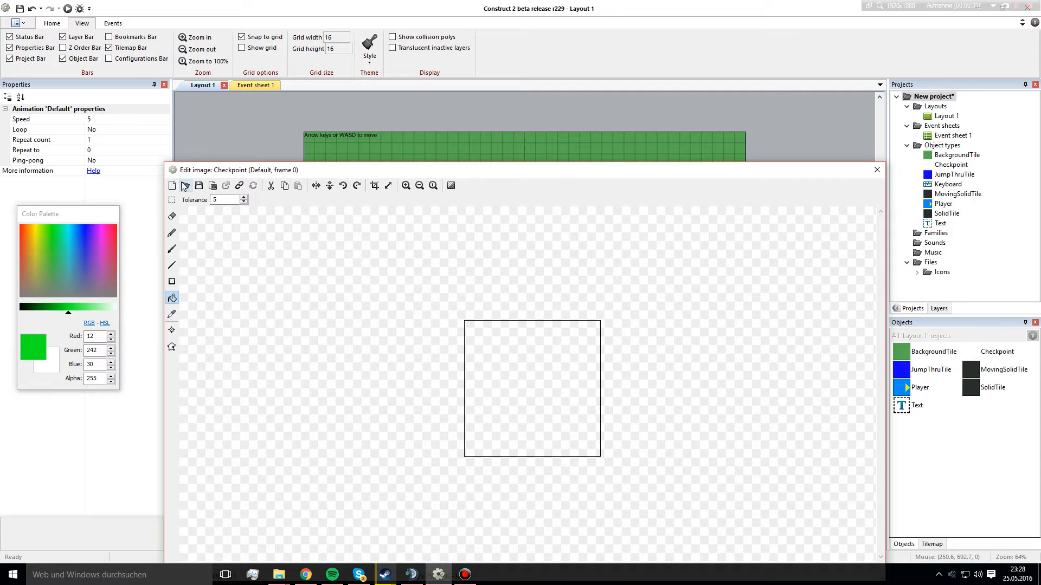
left_click(185, 185)
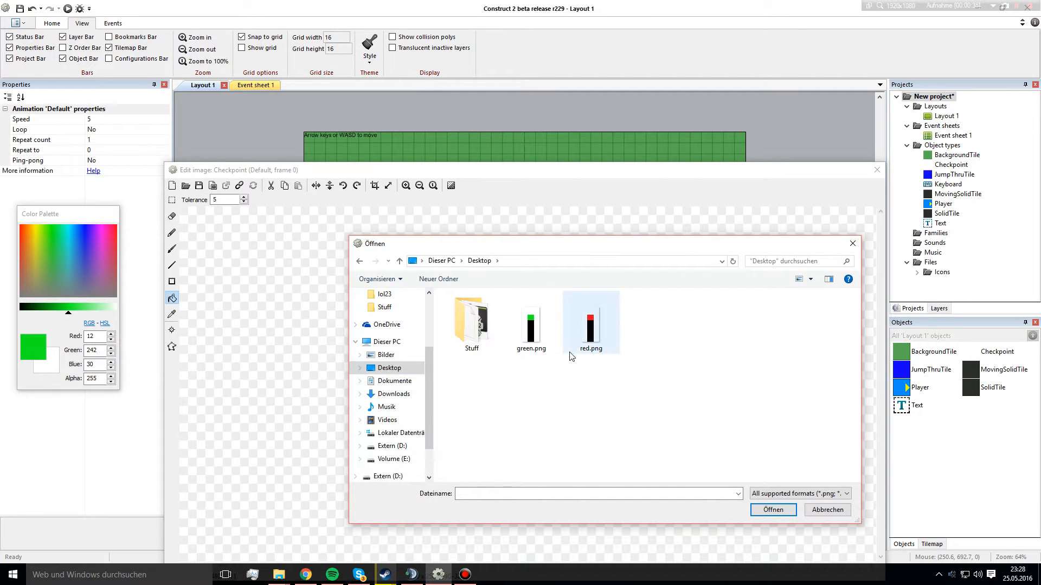
left_click(531, 324)
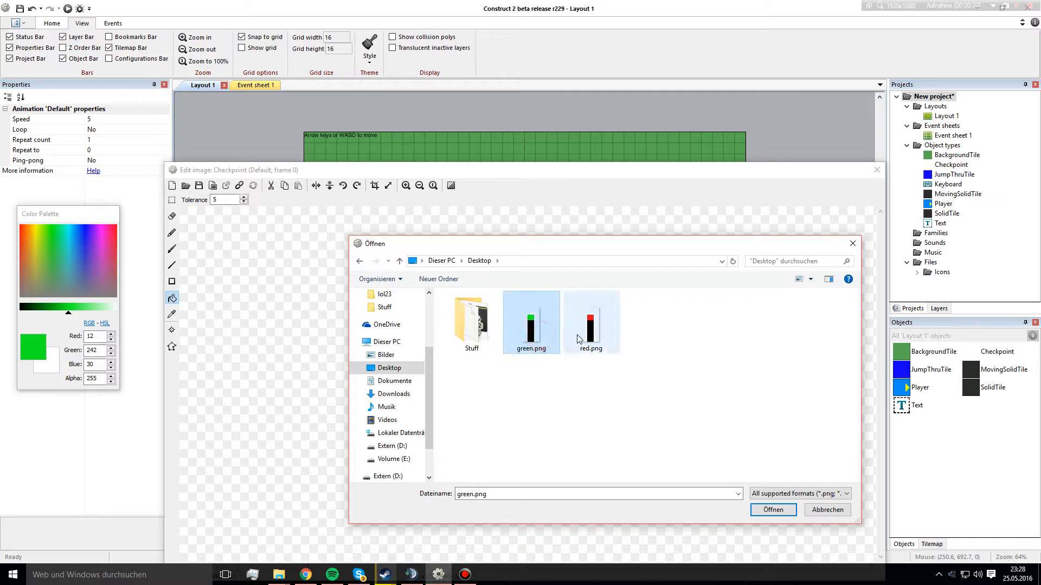
left_click(591, 323)
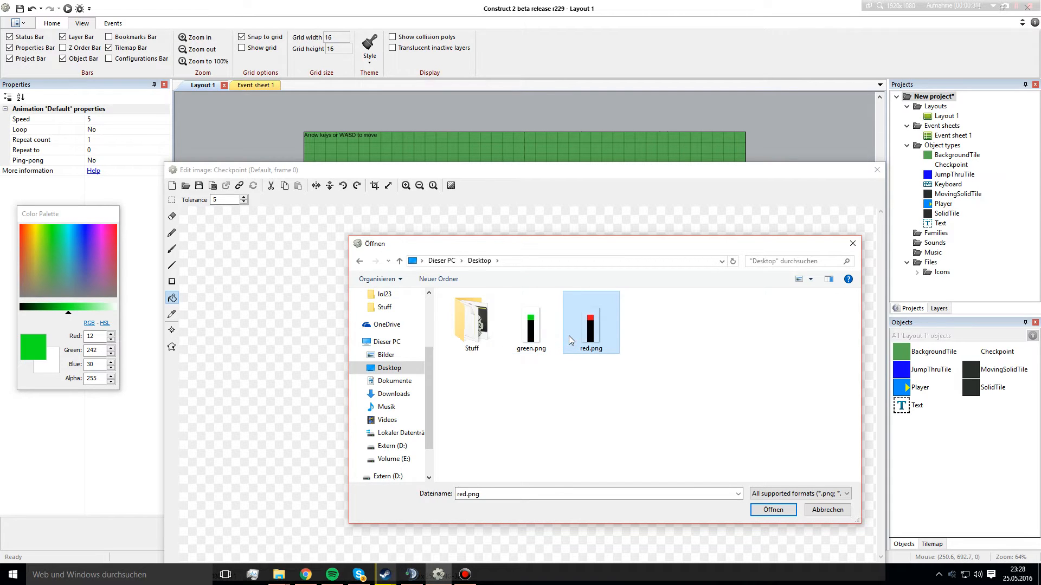
mouse_move(584, 334)
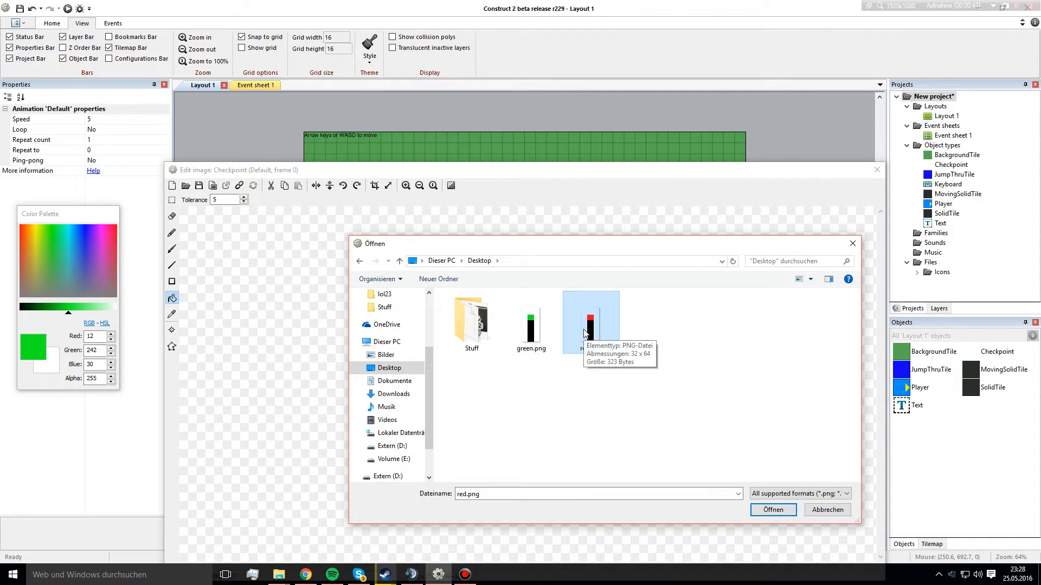
left_click(773, 510)
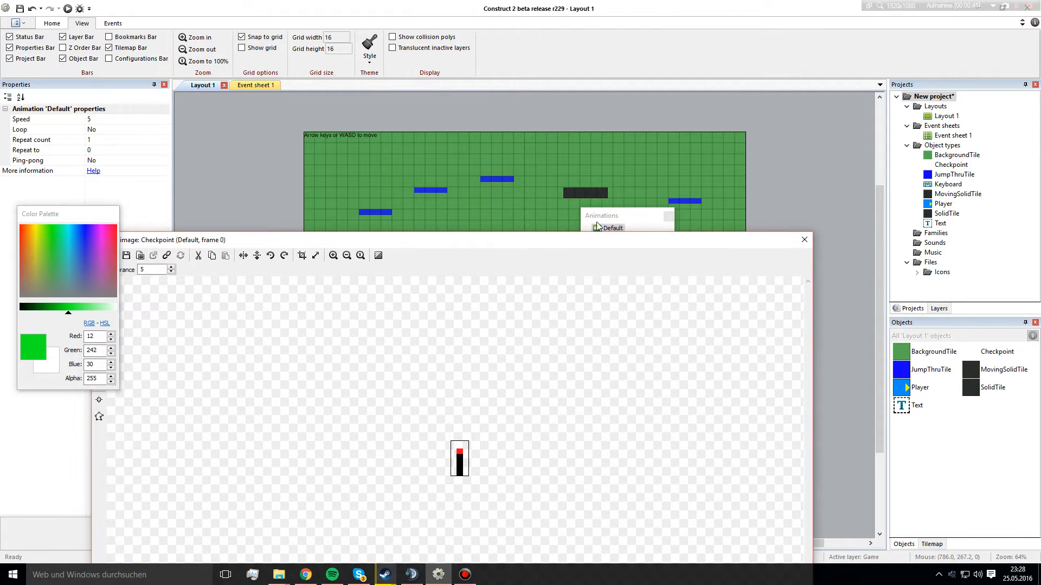
Rename the Default animation to Red and add a Green animation using green.png.
right_click(543, 246)
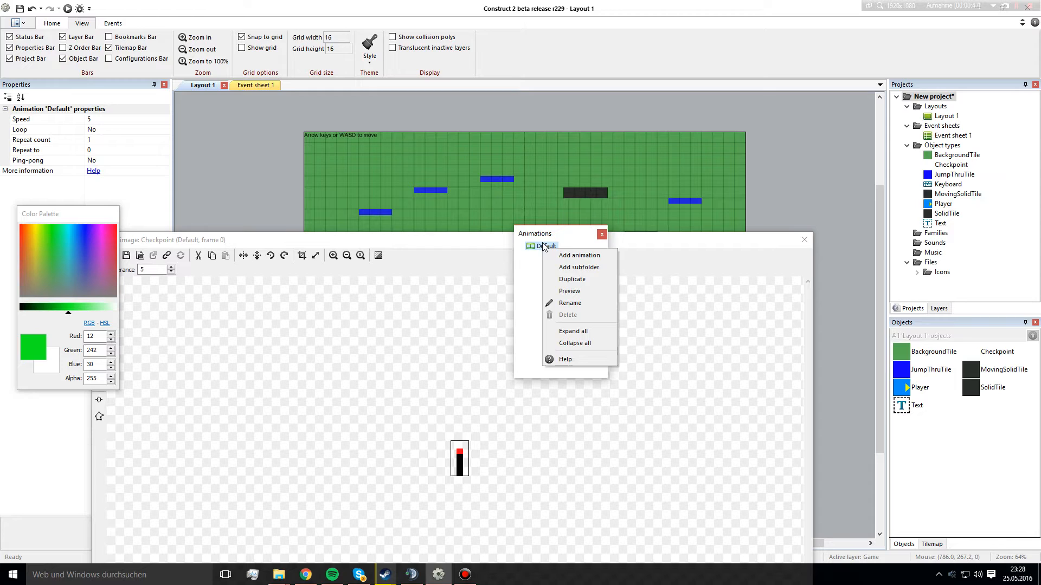
left_click(570, 302)
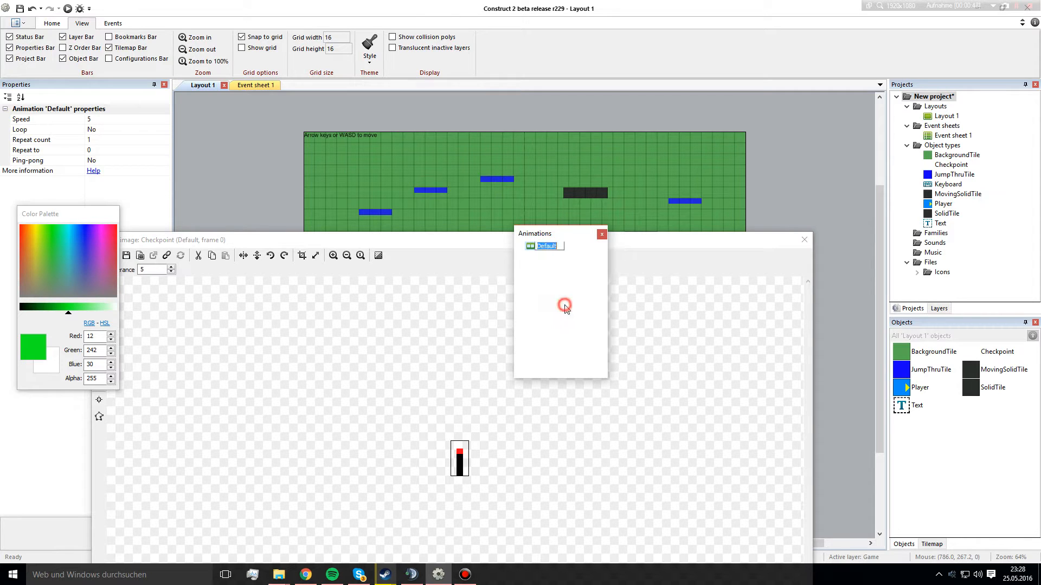
right_click(542, 276)
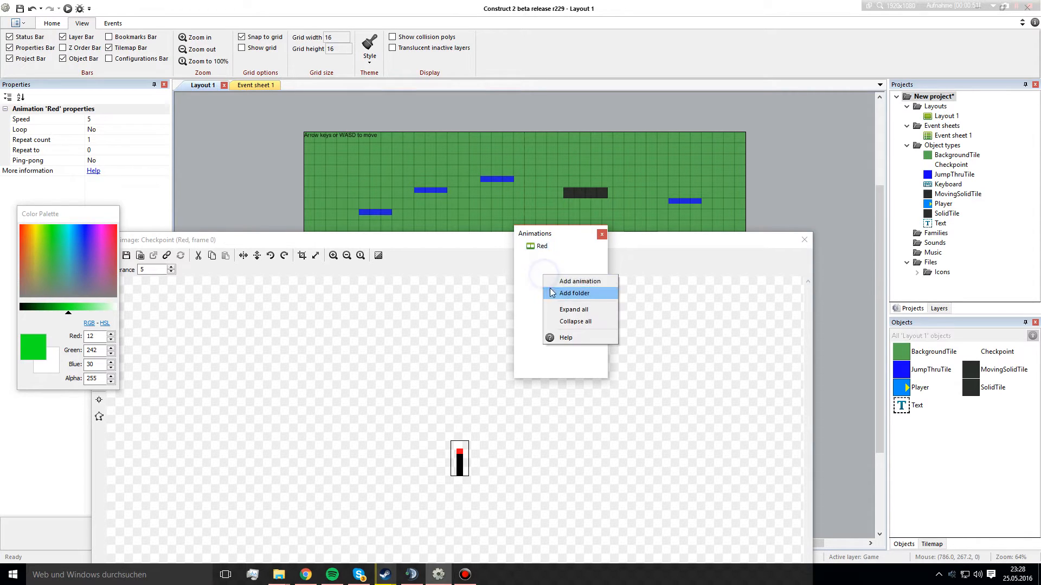
left_click(579, 281)
type("Green")
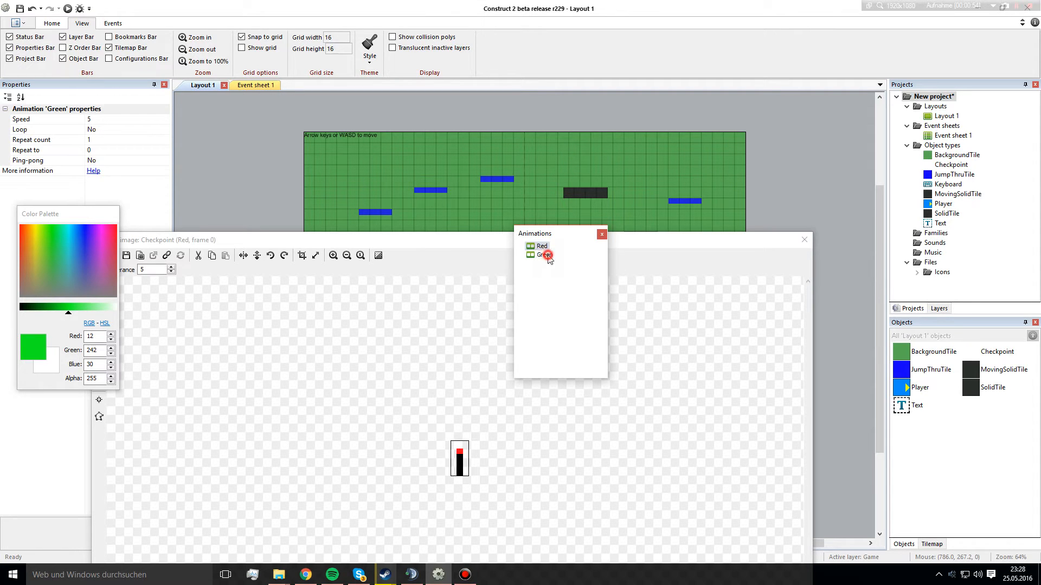
double_click(542, 254)
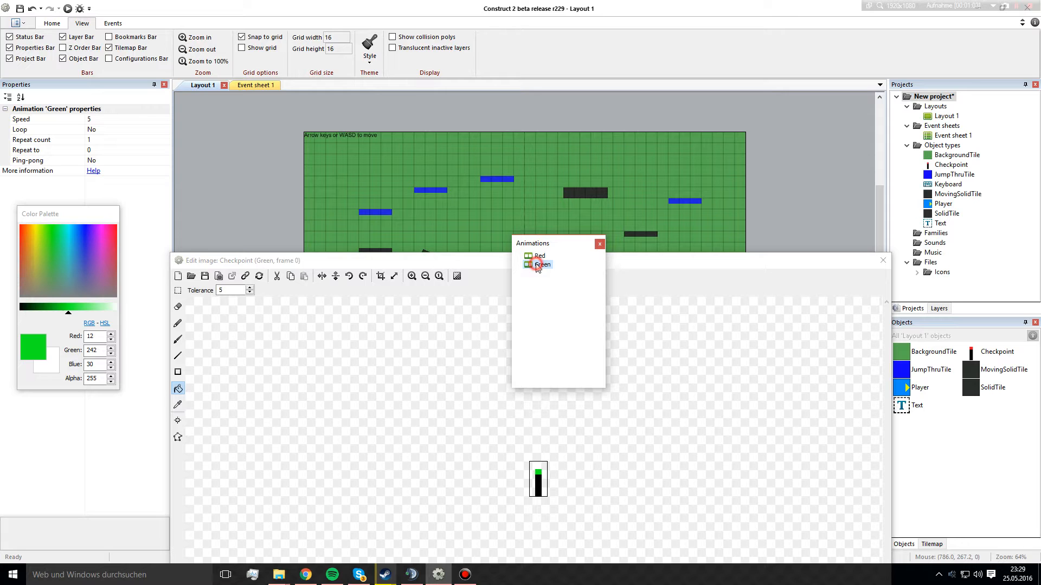
left_click(539, 255)
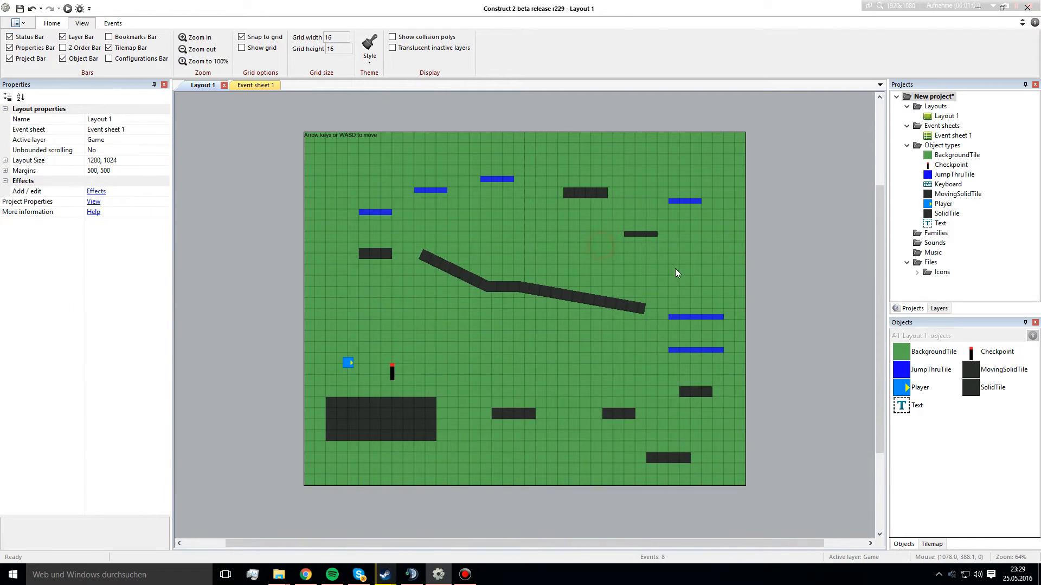
Add an event sheet named Checkpoint and include it in Event sheet 1.
left_click(391, 374)
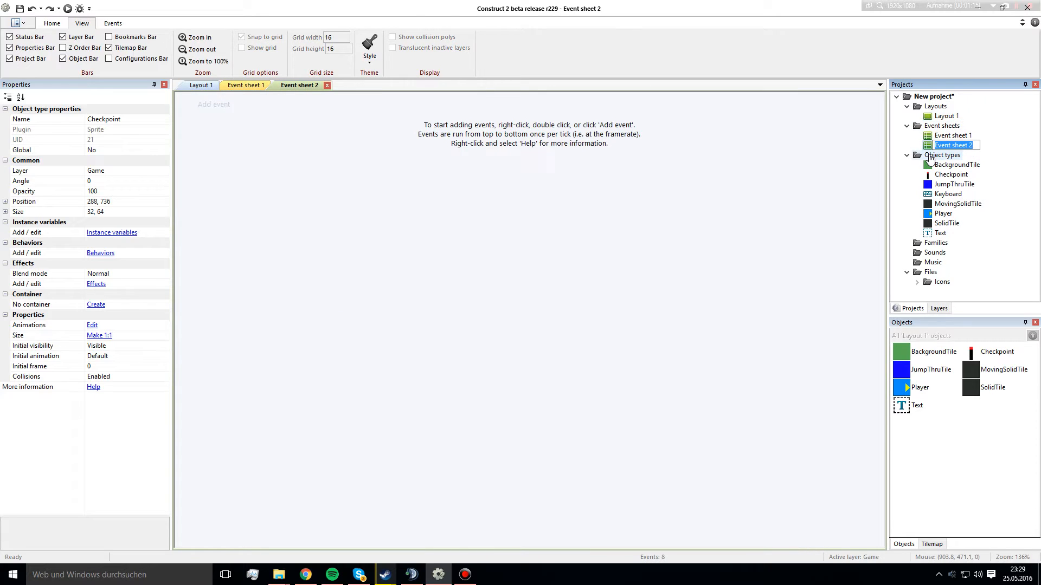
type("Checkpoint")
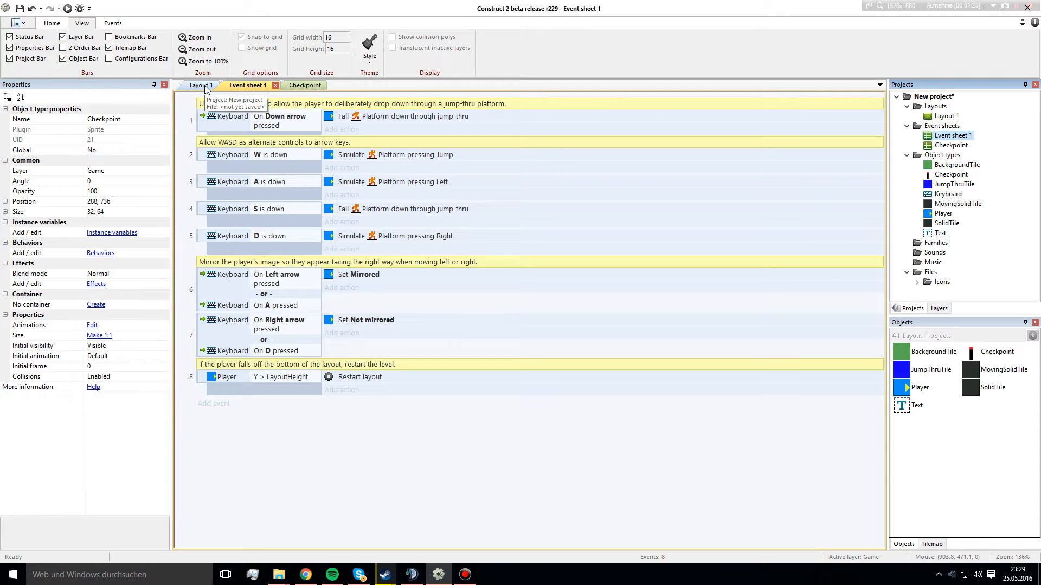
mouse_move(238, 224)
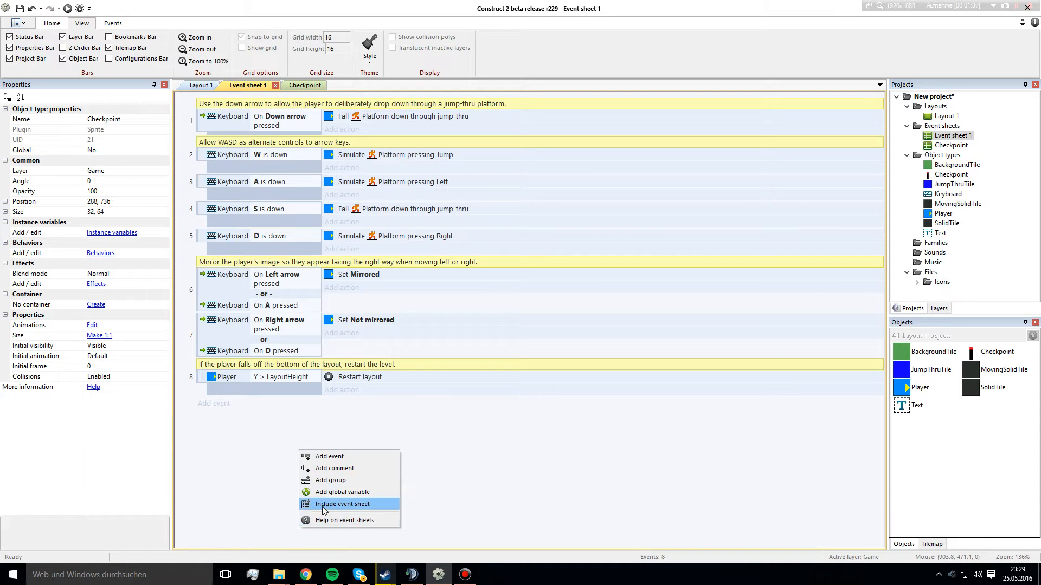
left_click(343, 504)
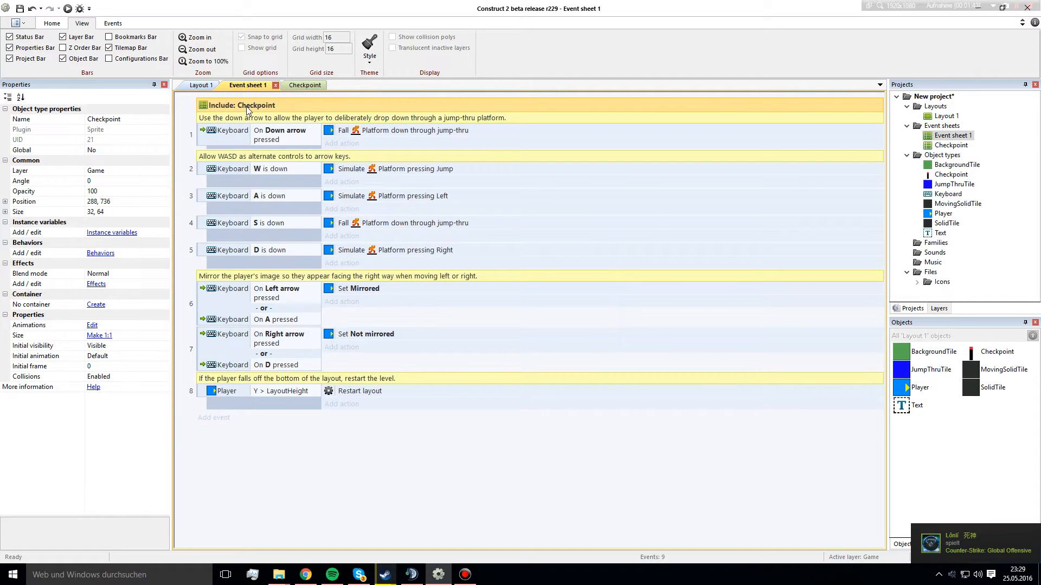
left_click(296, 85)
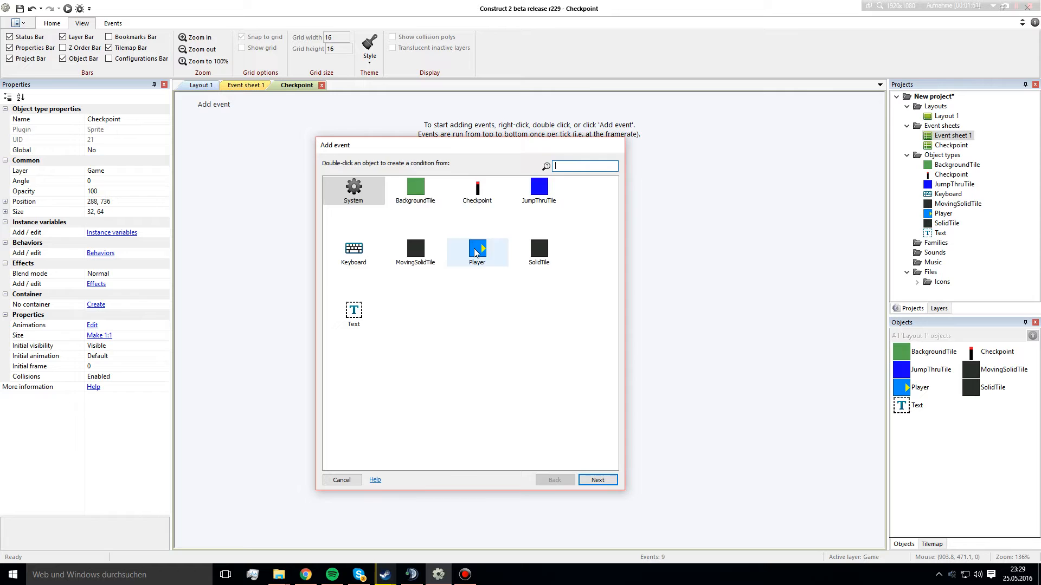
Create an event: Player overlaps Checkpoint and Checkpoint's "Red" animation is playing.
double_click(477, 253)
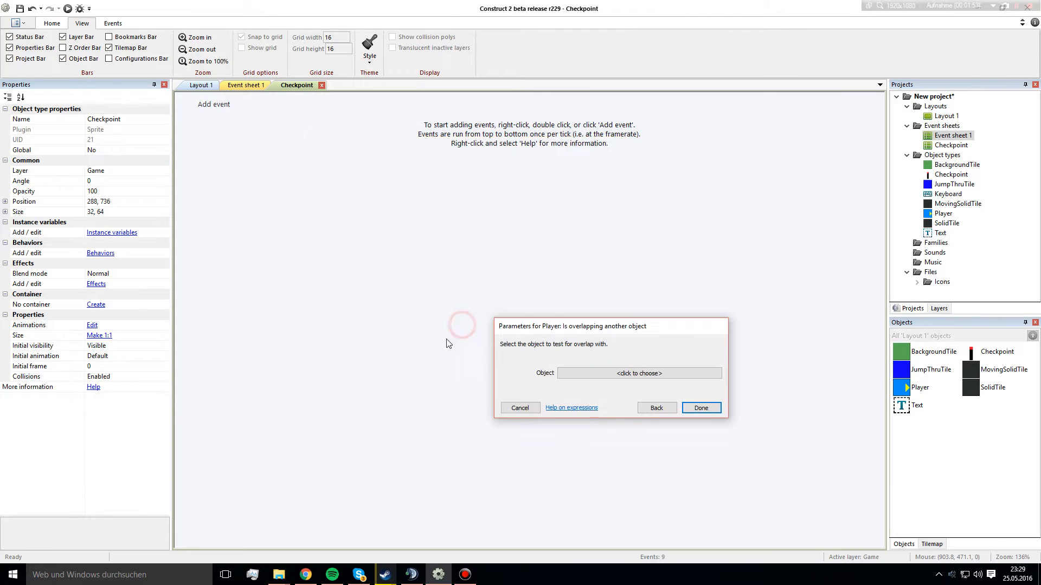
left_click(639, 373)
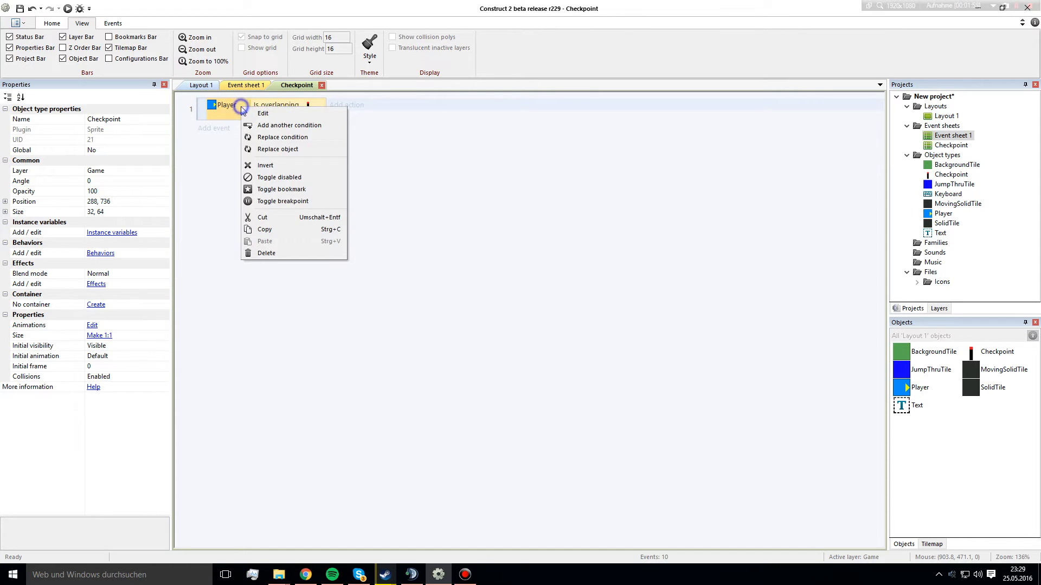
left_click(289, 125)
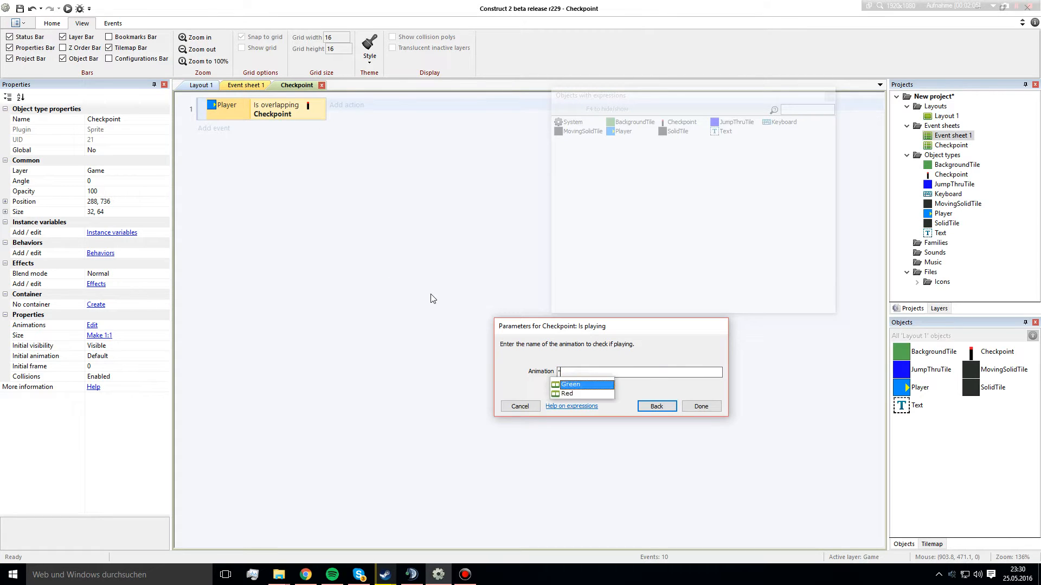
left_click(567, 394)
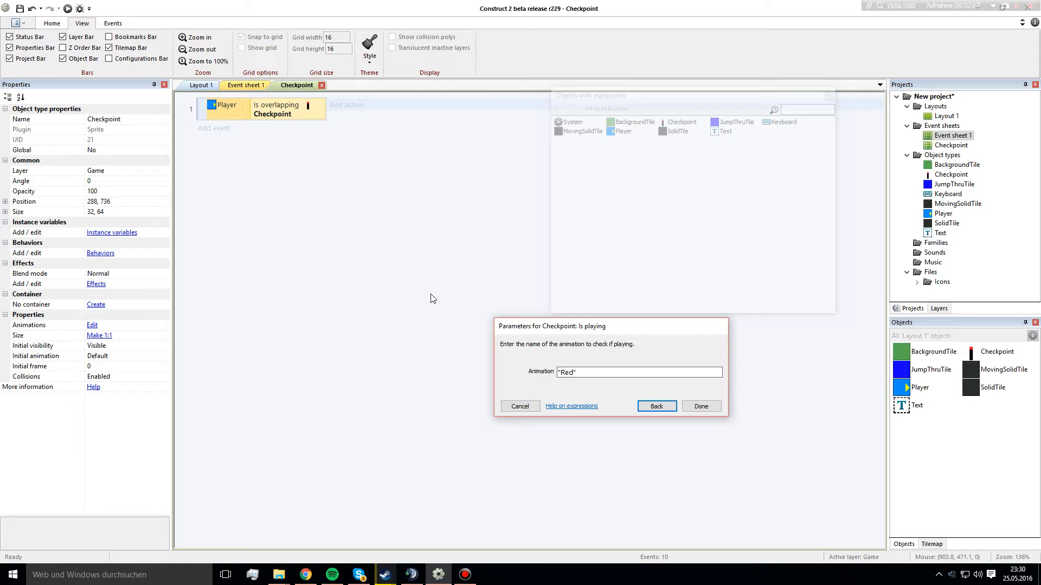
left_click(701, 406)
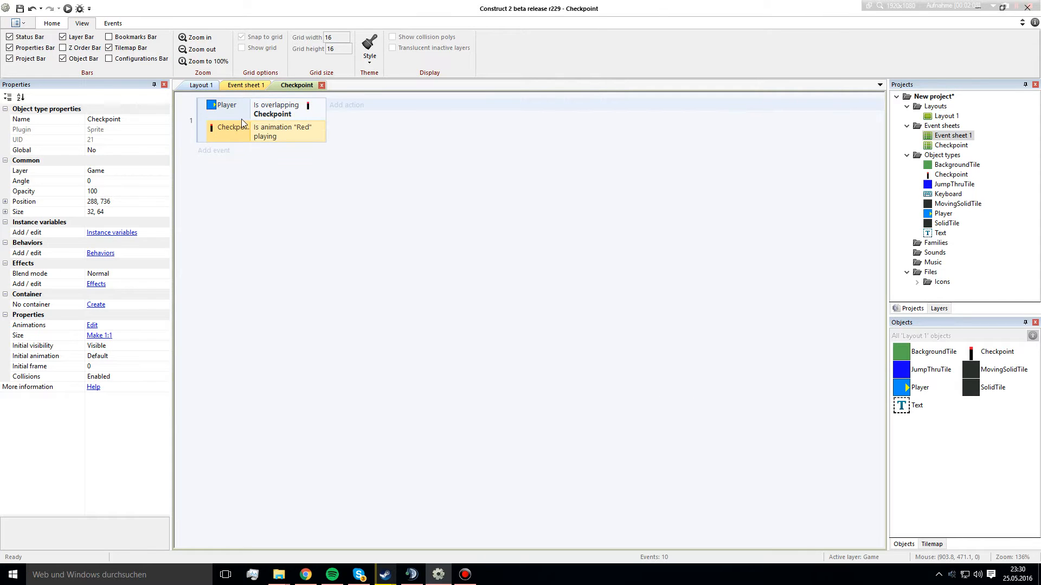
left_click(341, 108)
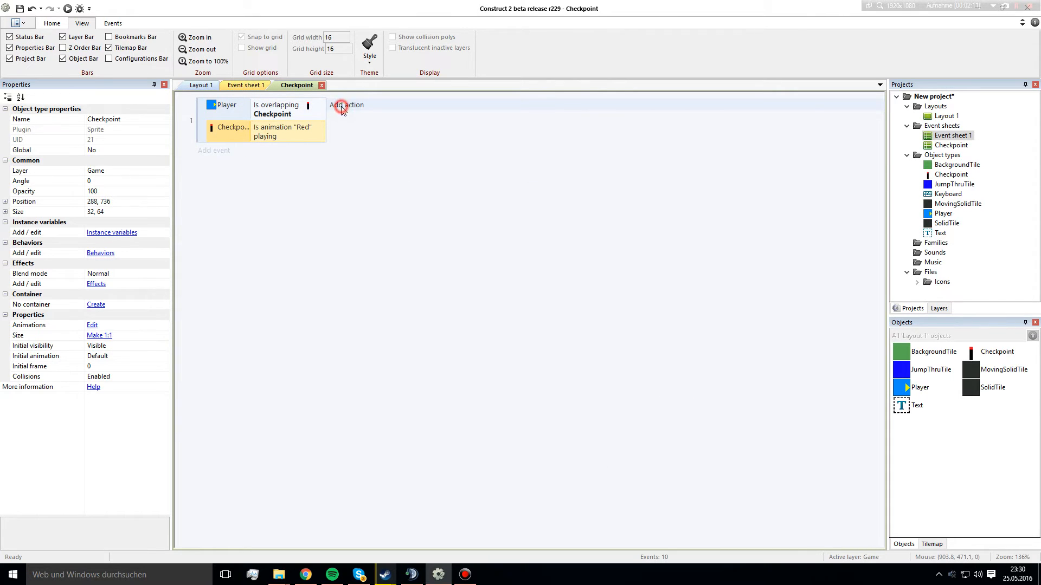
Add a Checkpoint Set animation action to "Green", played from the beginning.
left_click(347, 104)
type("\"Green\"")
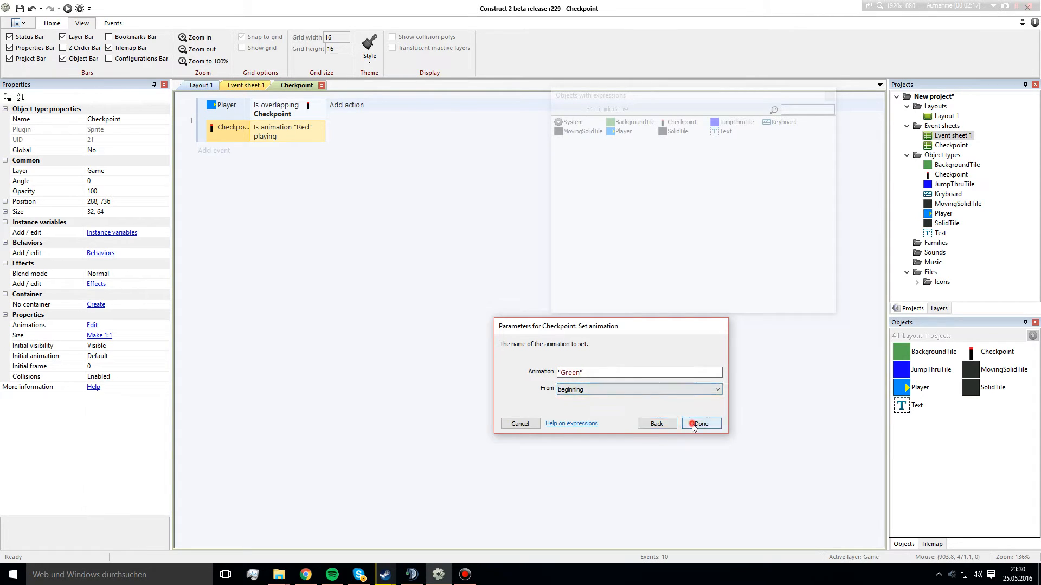
left_click(701, 424)
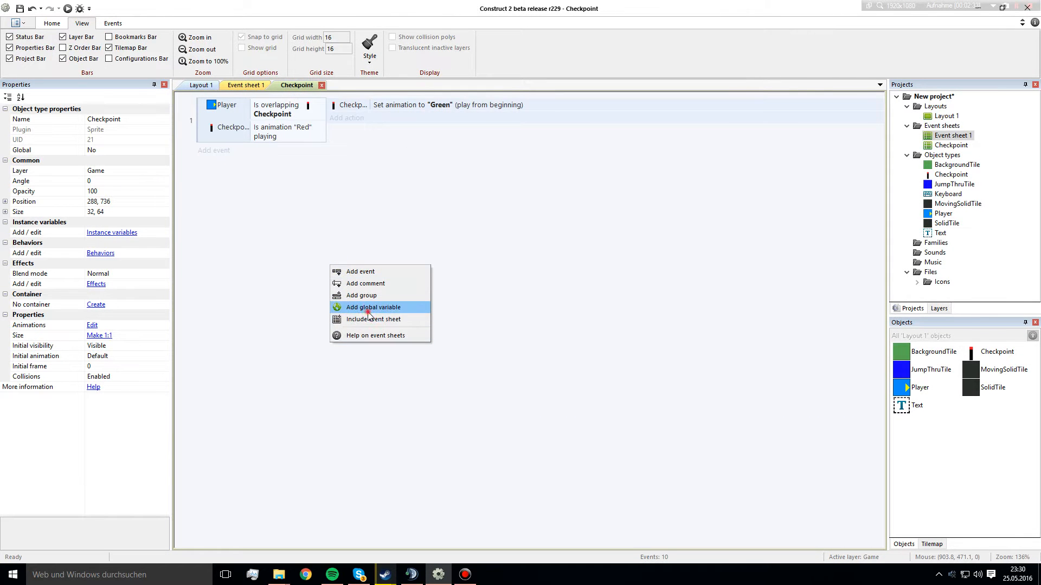
Create global Number variables checkpoint_x and checkpoint_y, both with initial value 0.
left_click(373, 307)
type("checkpo")
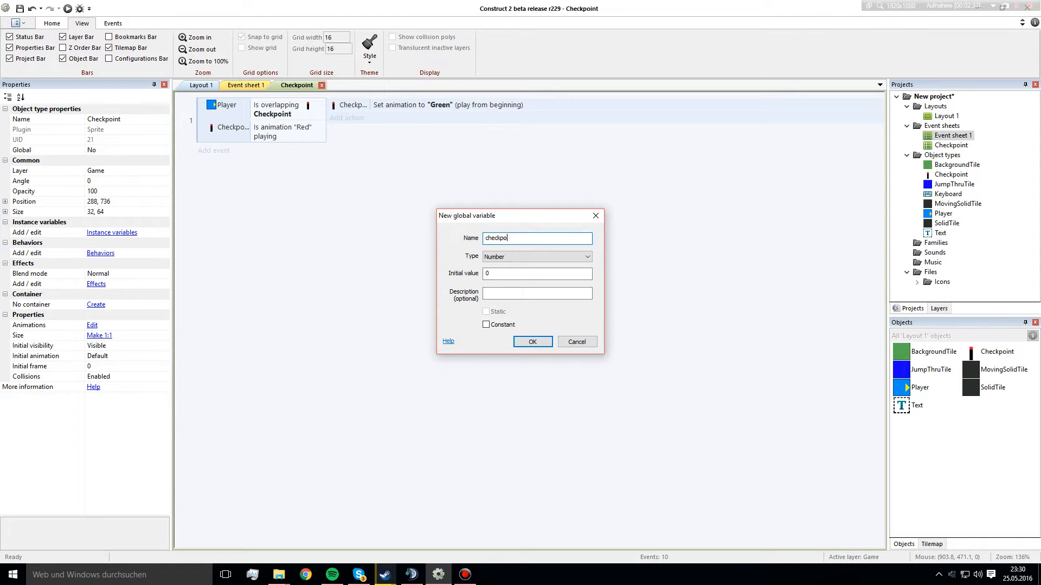
left_click(532, 342)
type("c")
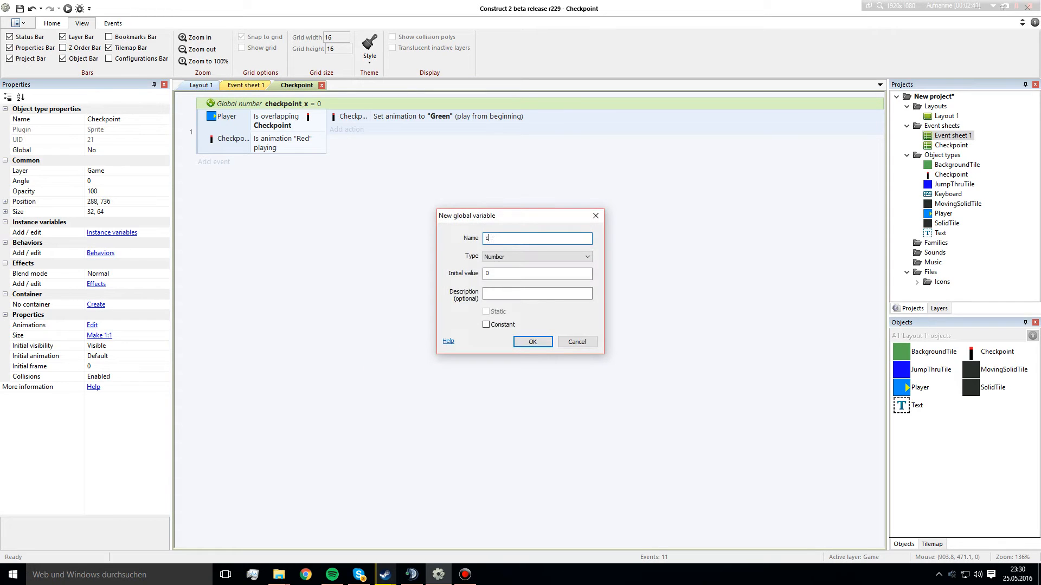
type("heckpoint_")
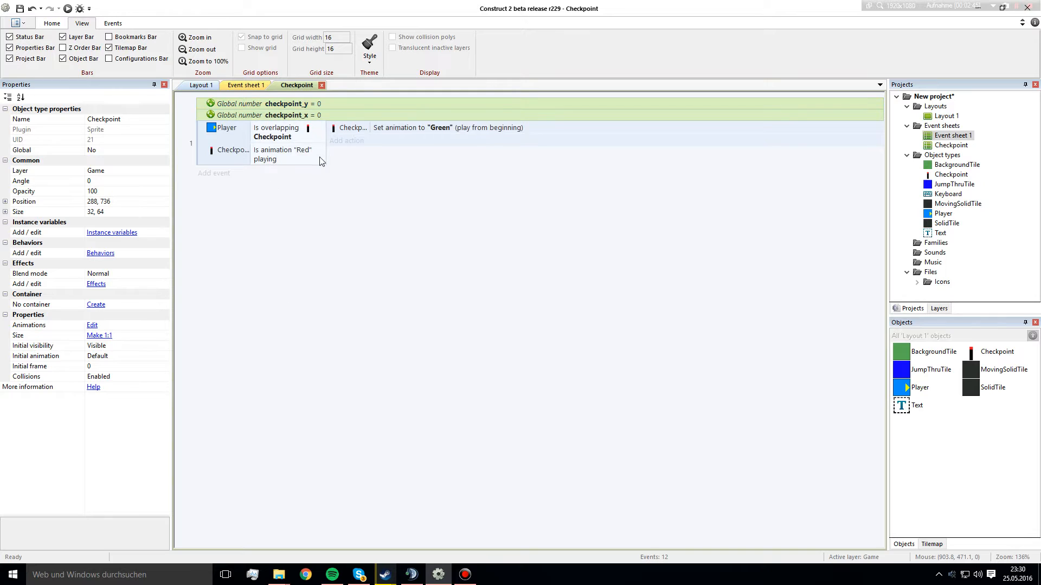
left_click(347, 140)
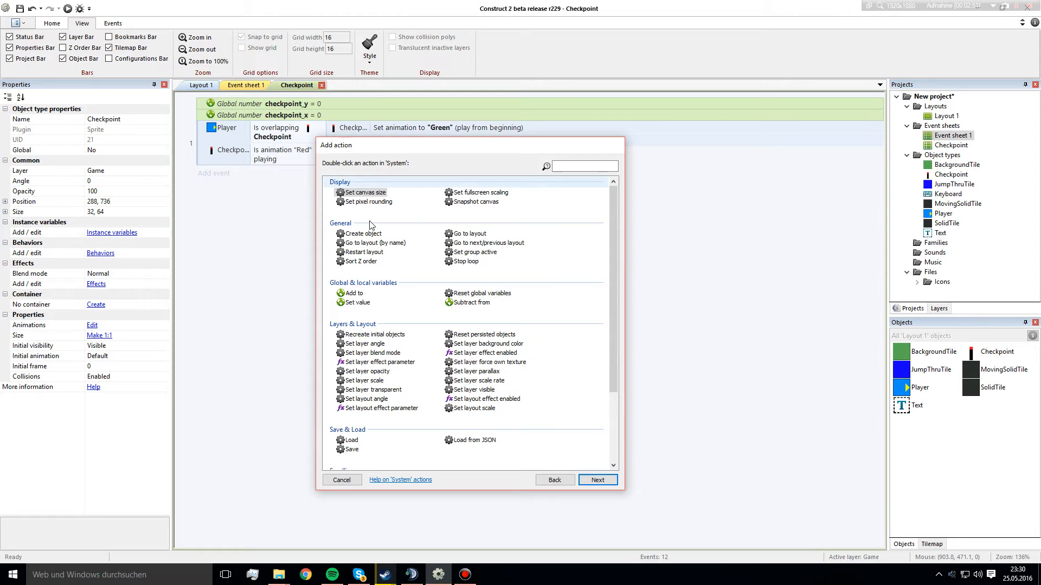
Add System Set value actions: checkpoint_x to Player.X, checkpoint_y to Checkpoint.Y.
double_click(356, 303)
type("Player.x")
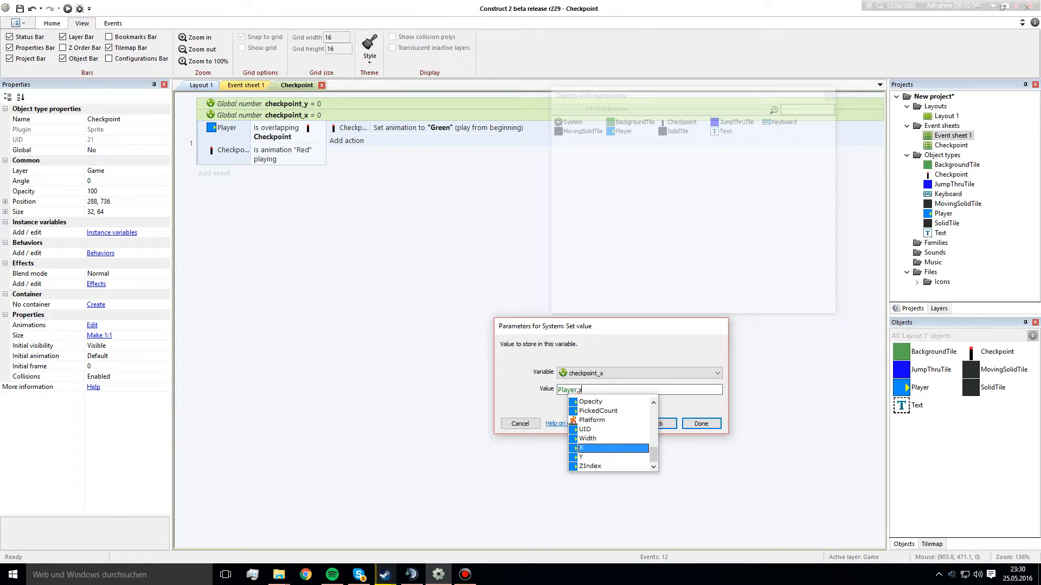
left_click(701, 423)
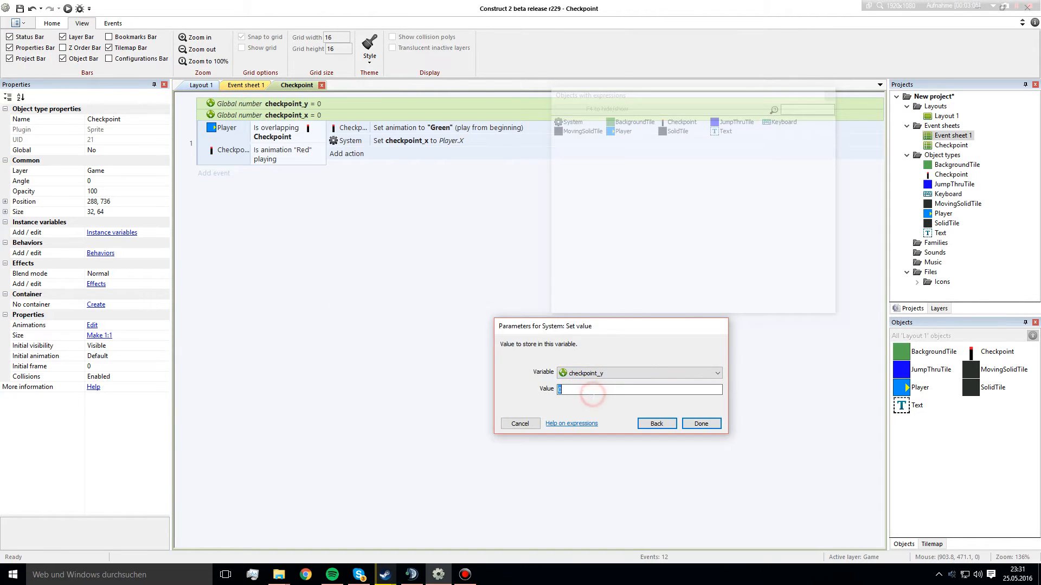
type("Checkpoint")
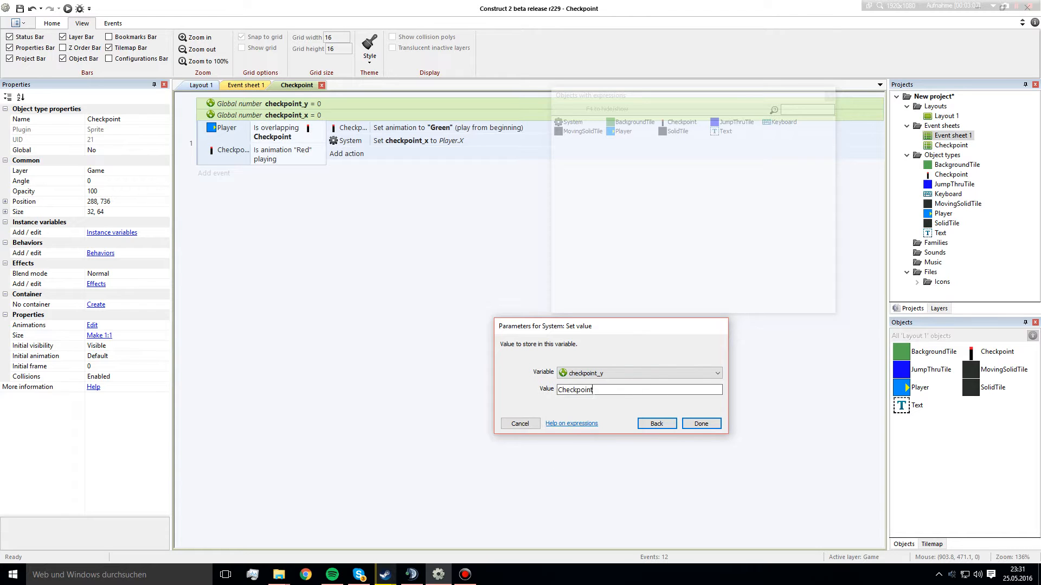
type(".Y")
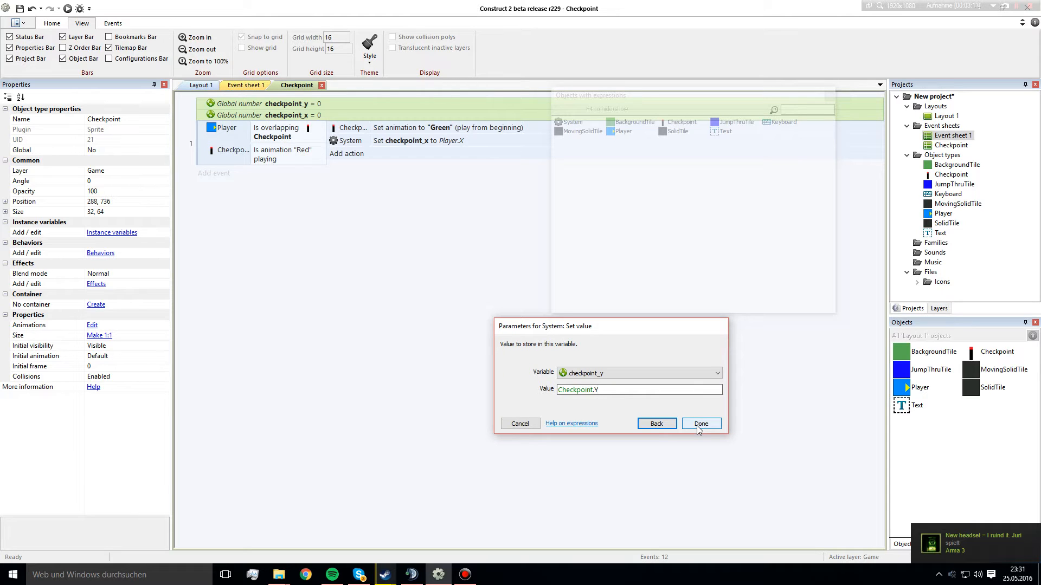
left_click(700, 423)
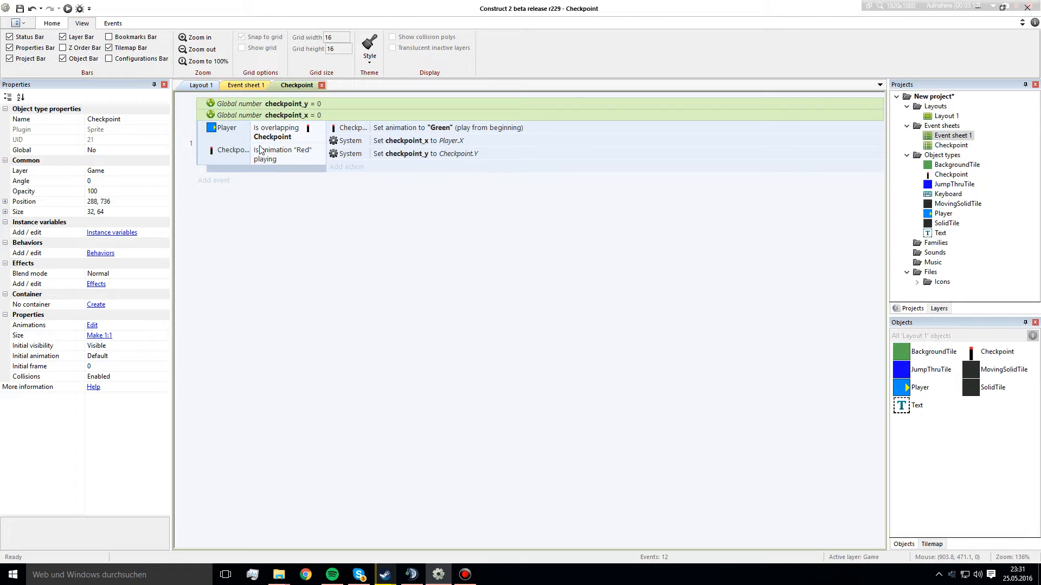
mouse_move(276, 172)
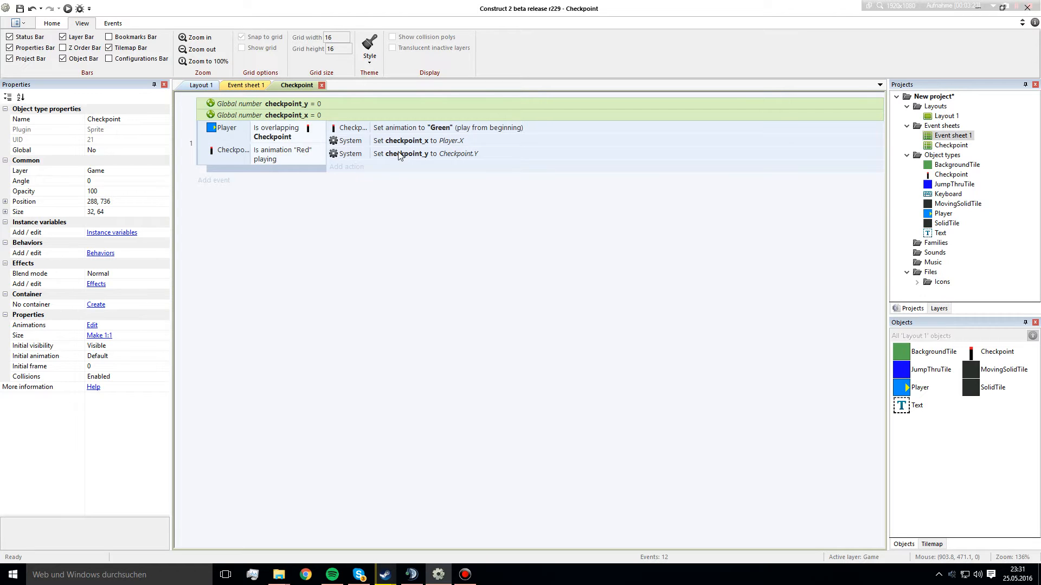
mouse_move(252, 90)
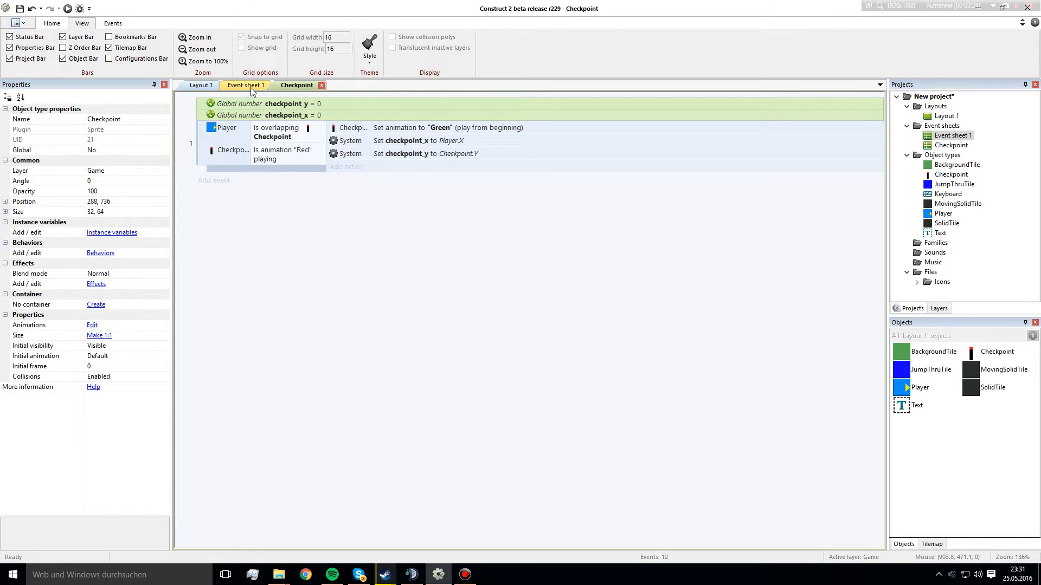
On Event sheet 1, select the Player Y > LayoutHeight fall-restart condition.
left_click(244, 85)
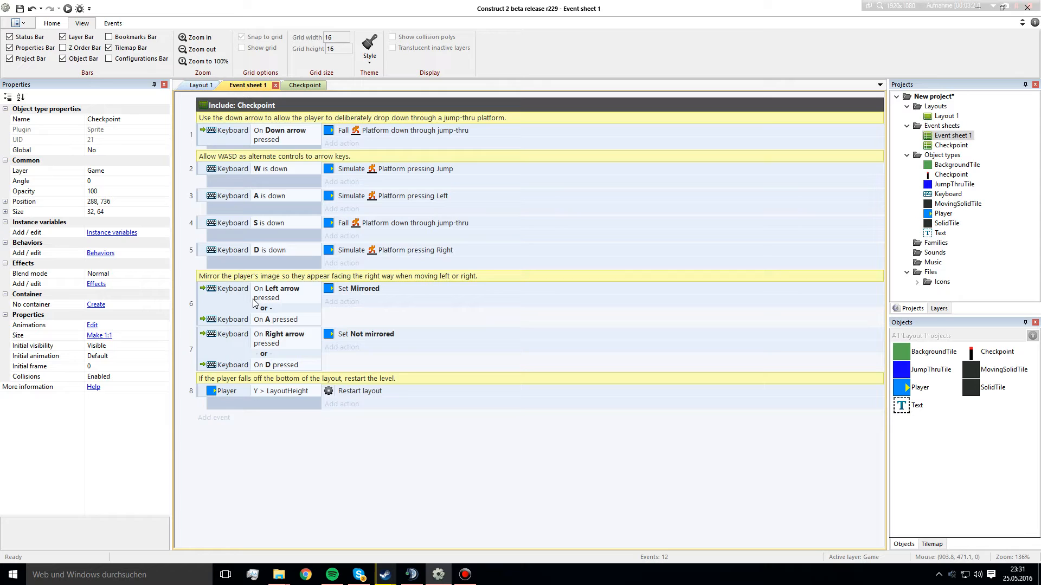
left_click(202, 391)
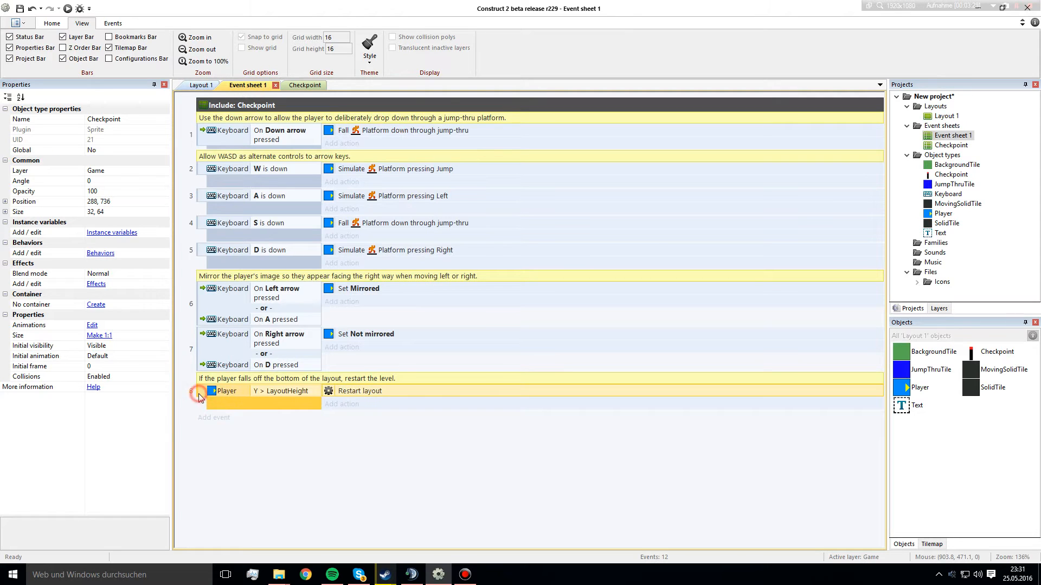
left_click(198, 394)
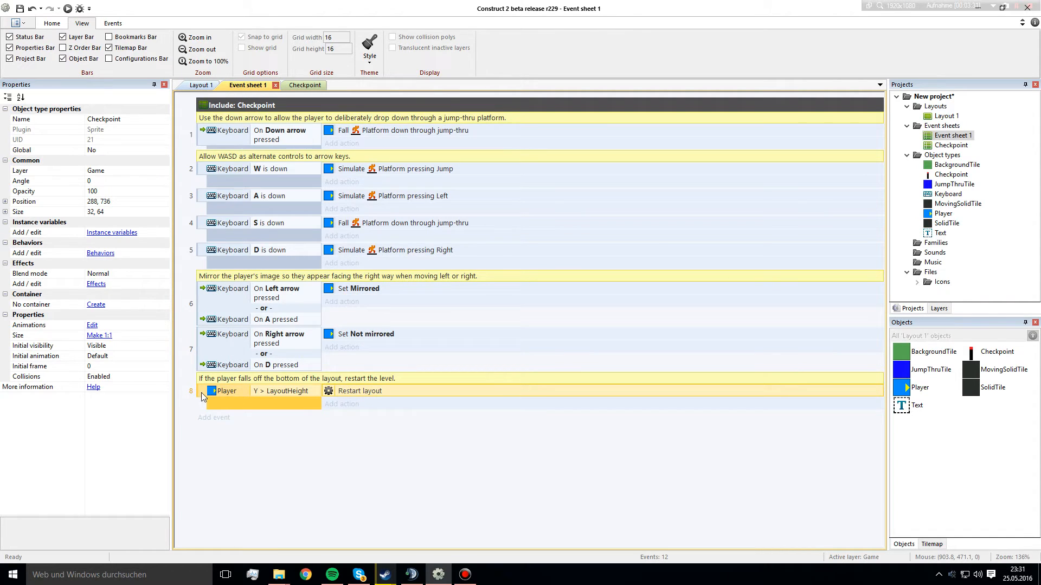
mouse_move(259, 394)
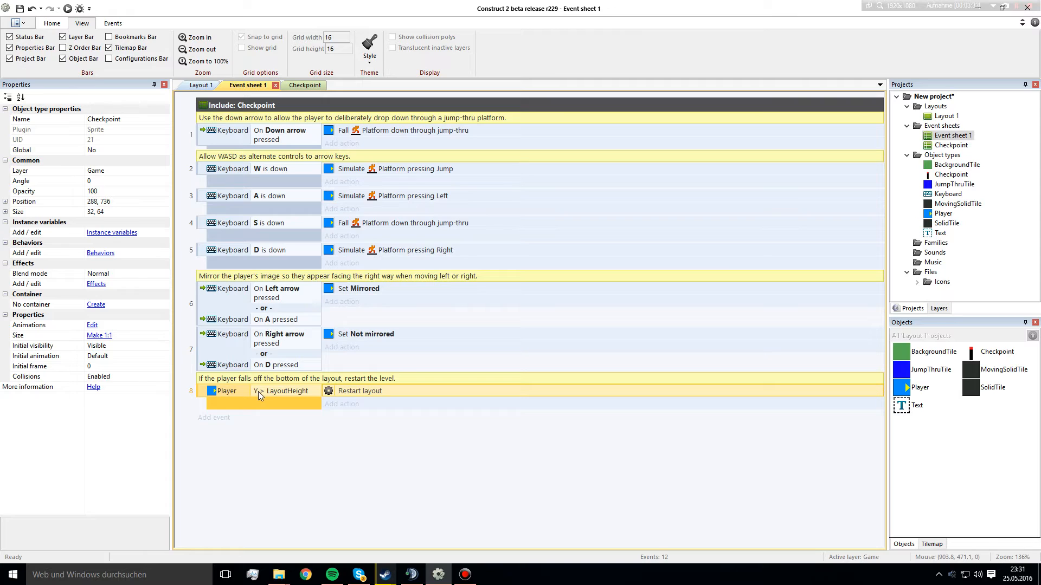
mouse_move(311, 393)
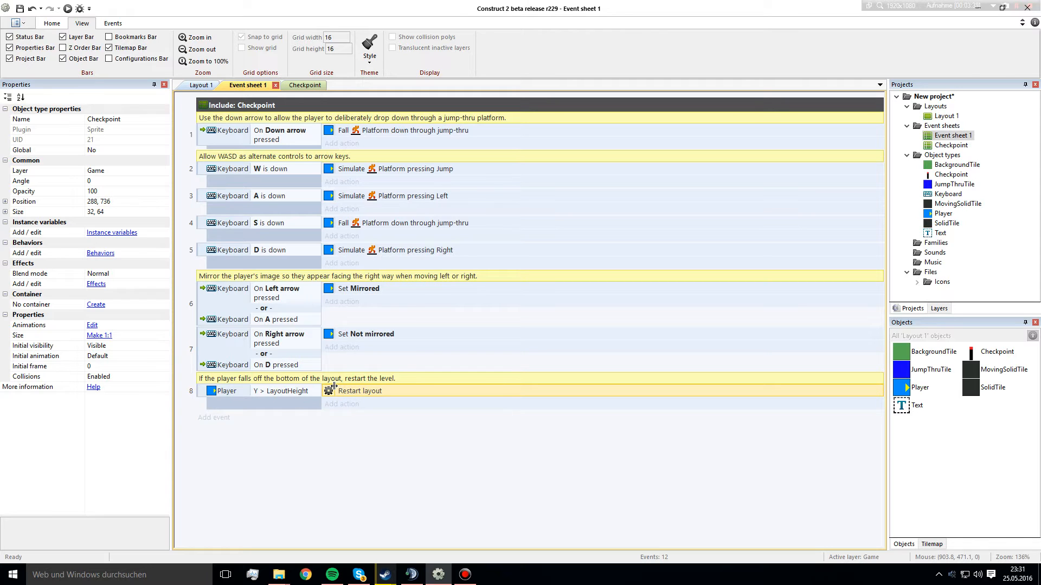
right_click(226, 391)
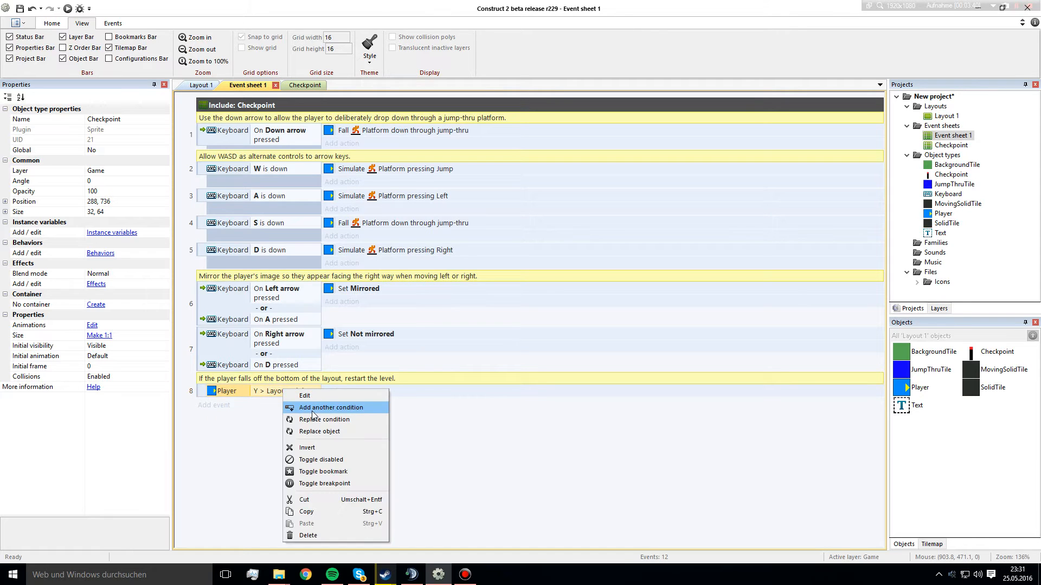
Add System Compare variable conditions to the fall event: checkpoint_x ≠ 0 and checkpoint_y ≠ 0.
left_click(330, 407)
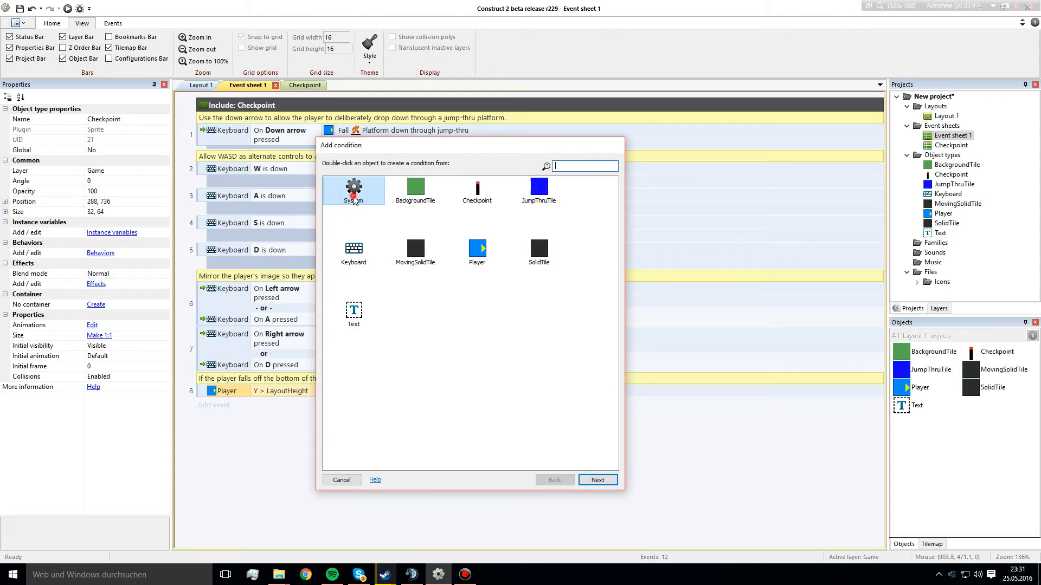
double_click(353, 189)
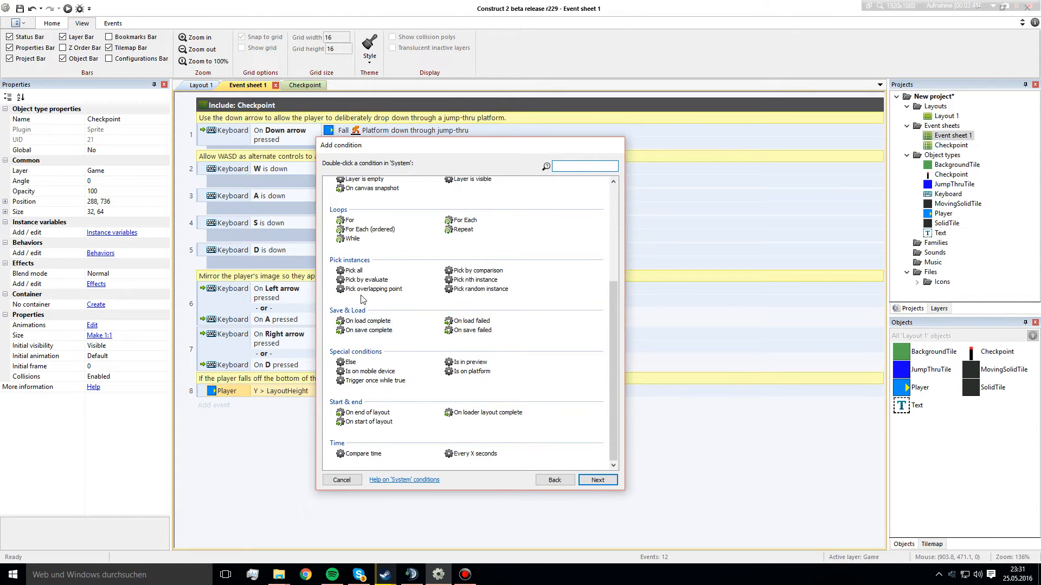
left_click(597, 480)
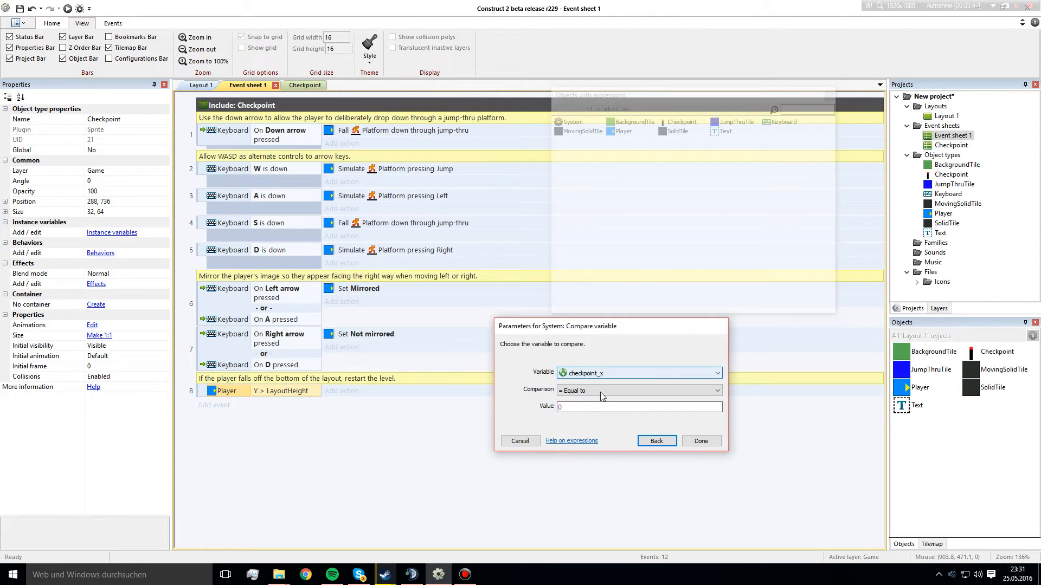
left_click(638, 390)
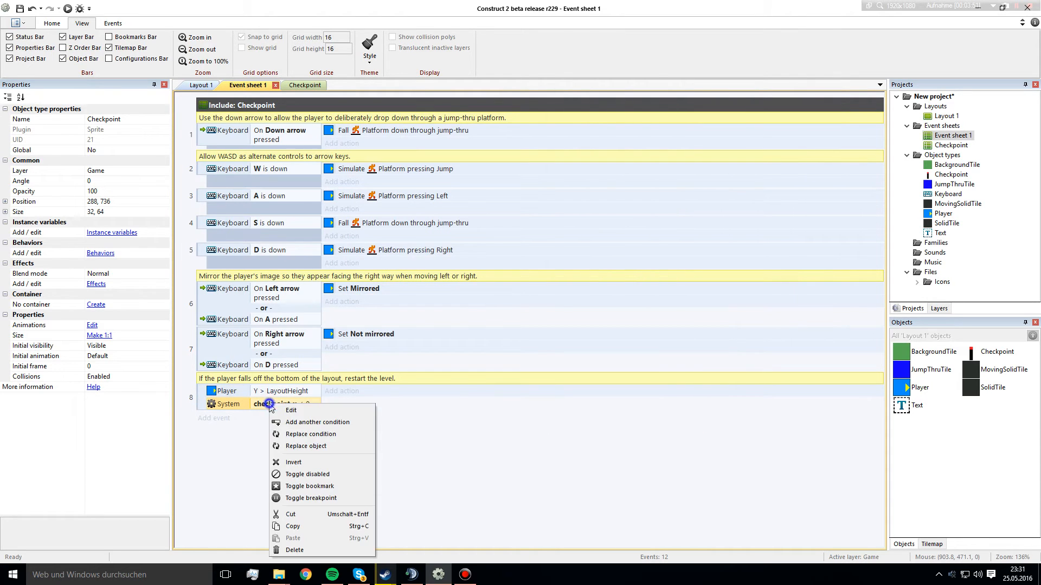
mouse_move(312, 423)
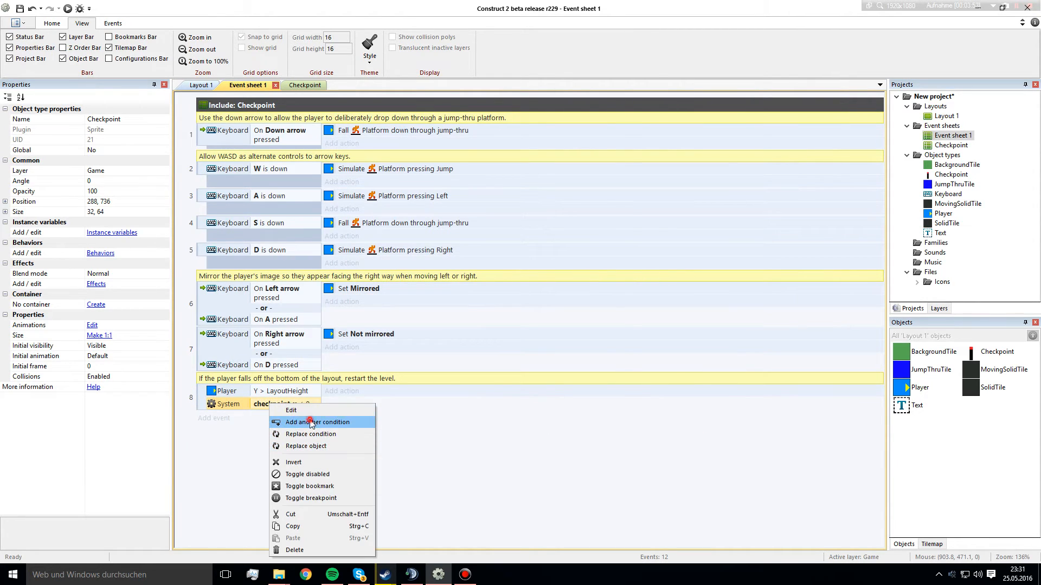
left_click(314, 422)
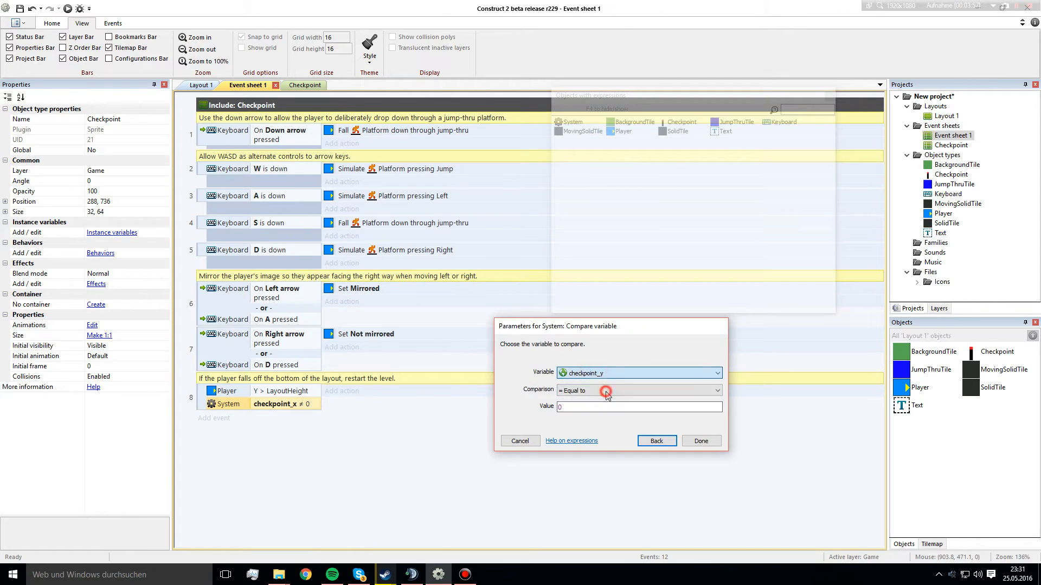
left_click(605, 391)
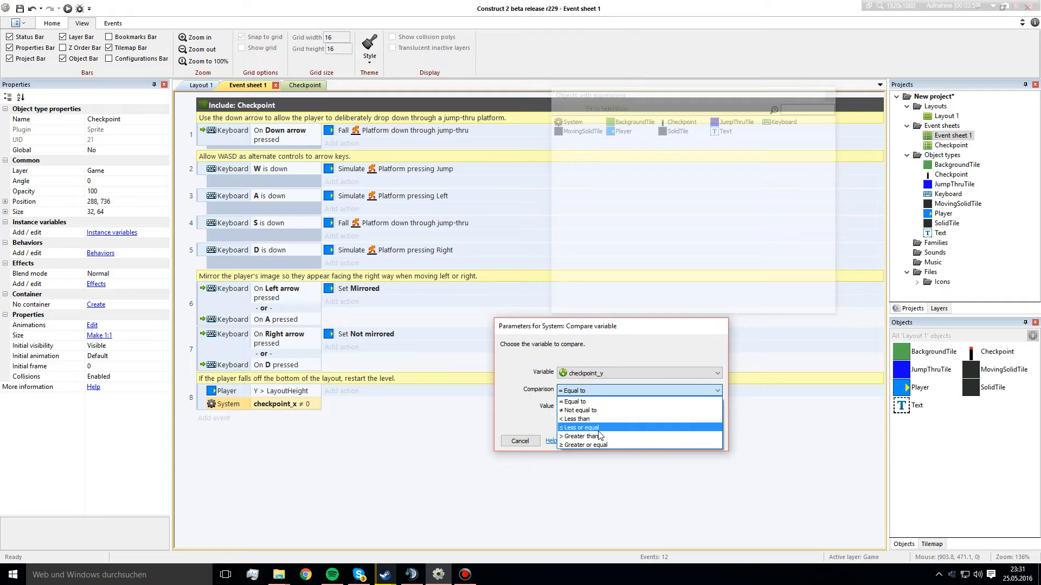
left_click(582, 410)
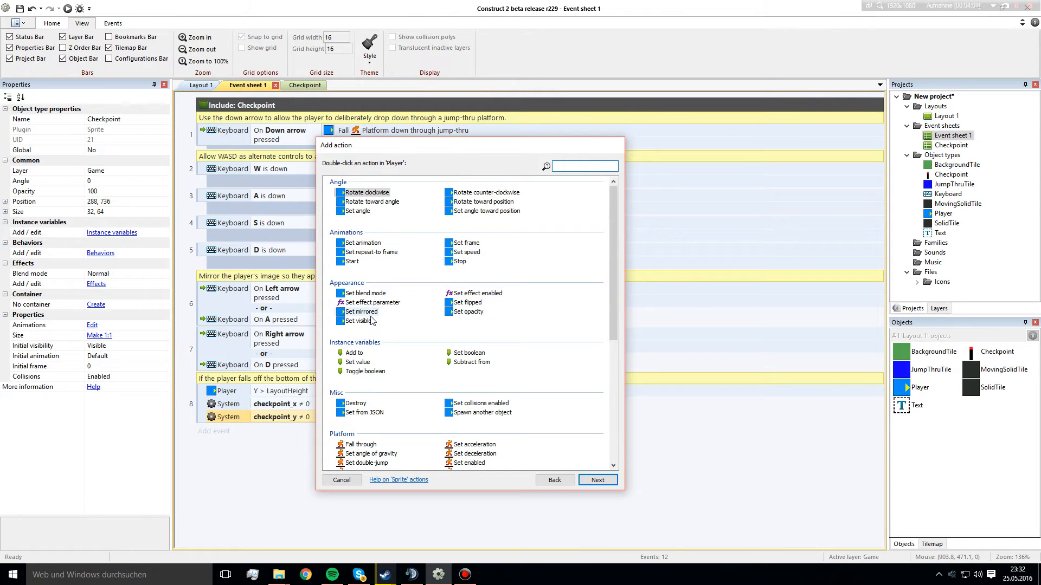
Make the fall event set the Player's position to (checkpoint_x, checkpoint_y).
scroll("down", 3)
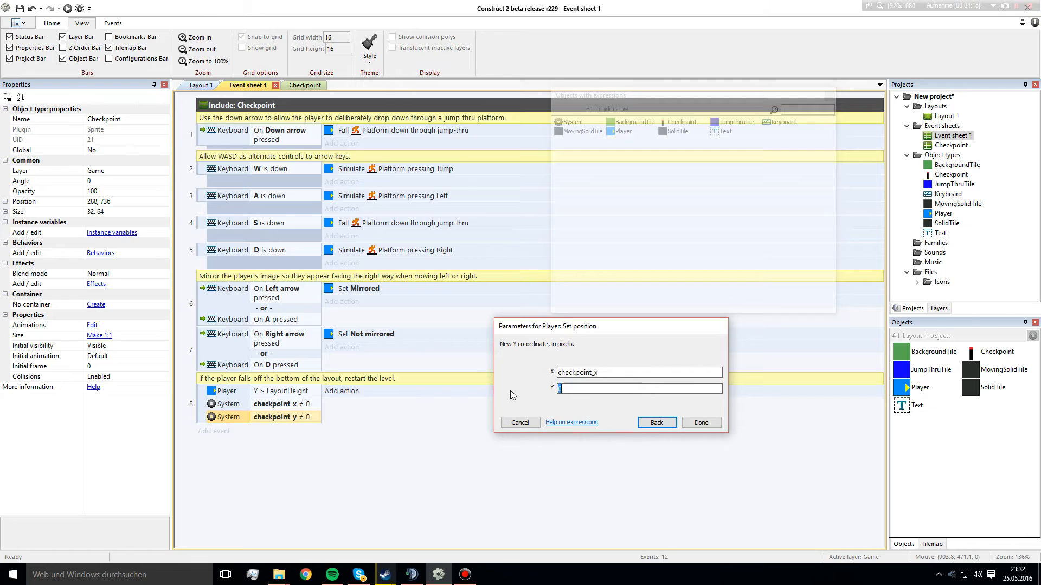
type("checkpoint_y")
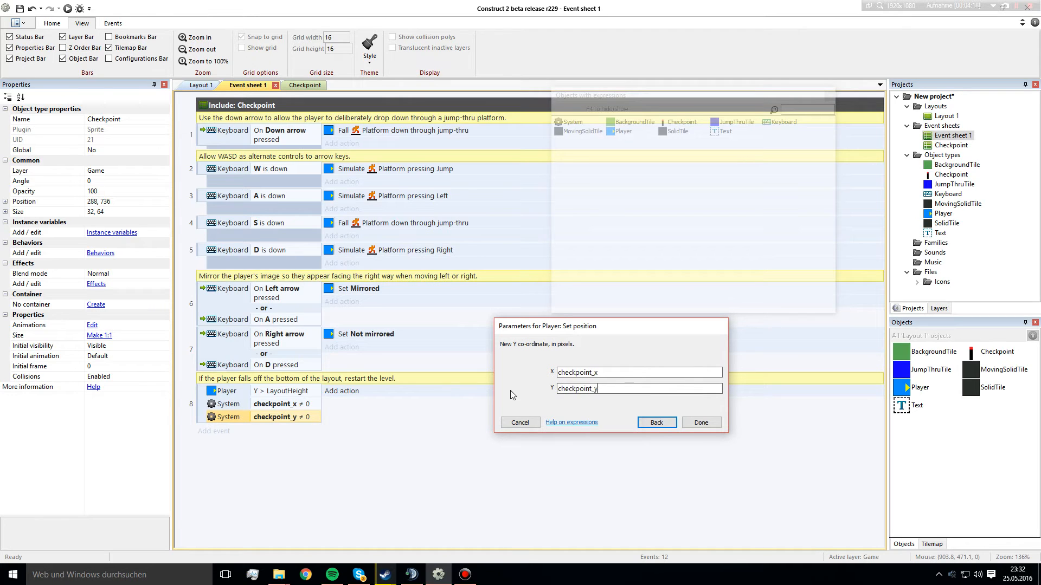
left_click(701, 422)
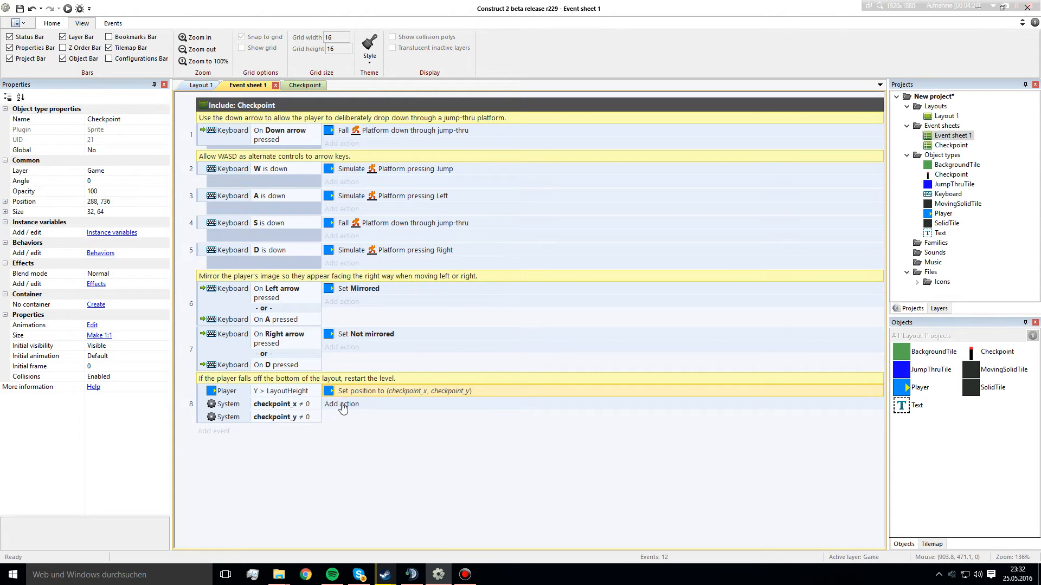
mouse_move(351, 406)
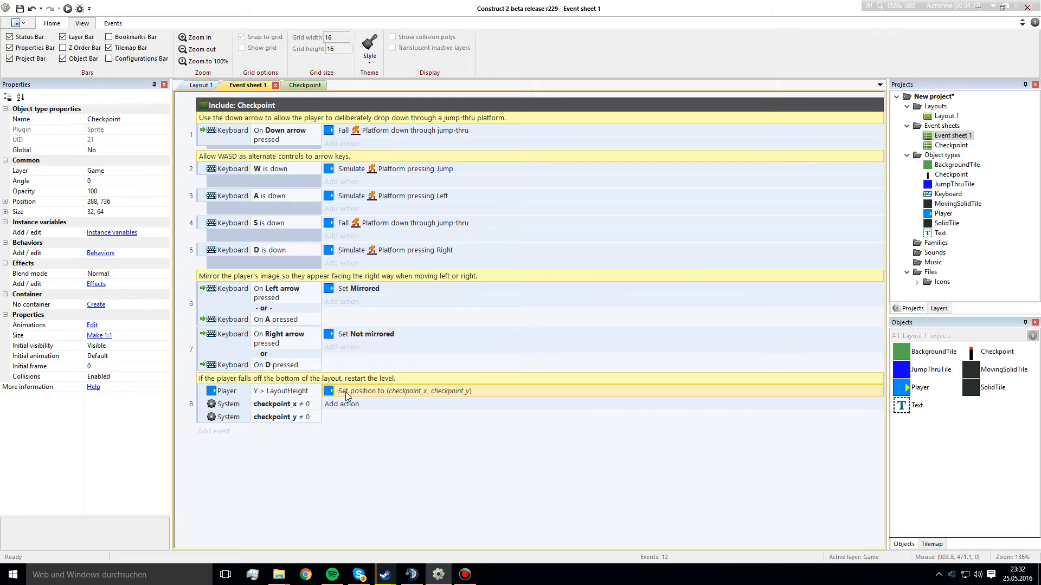
mouse_move(358, 404)
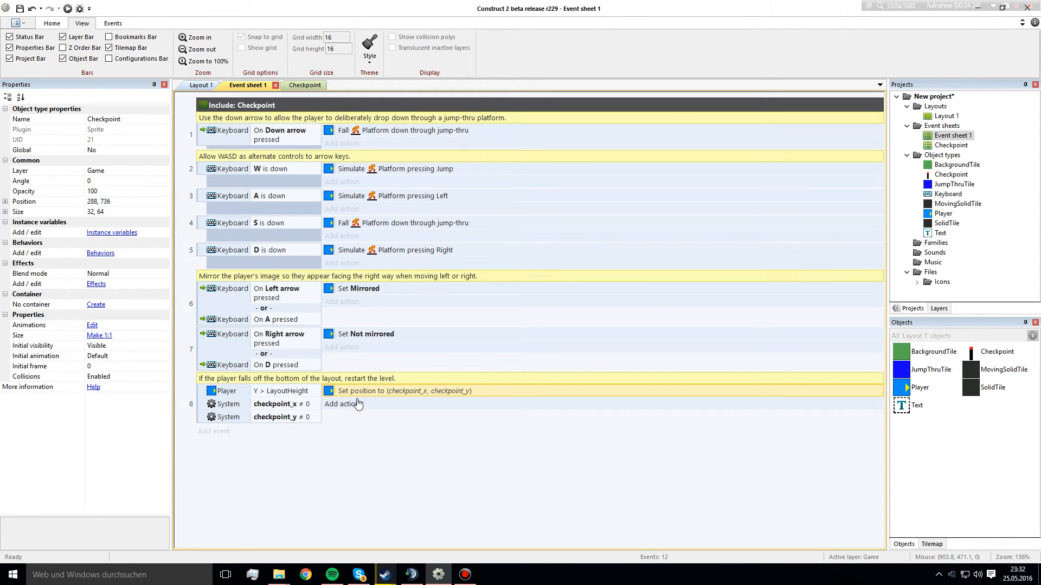
mouse_move(349, 218)
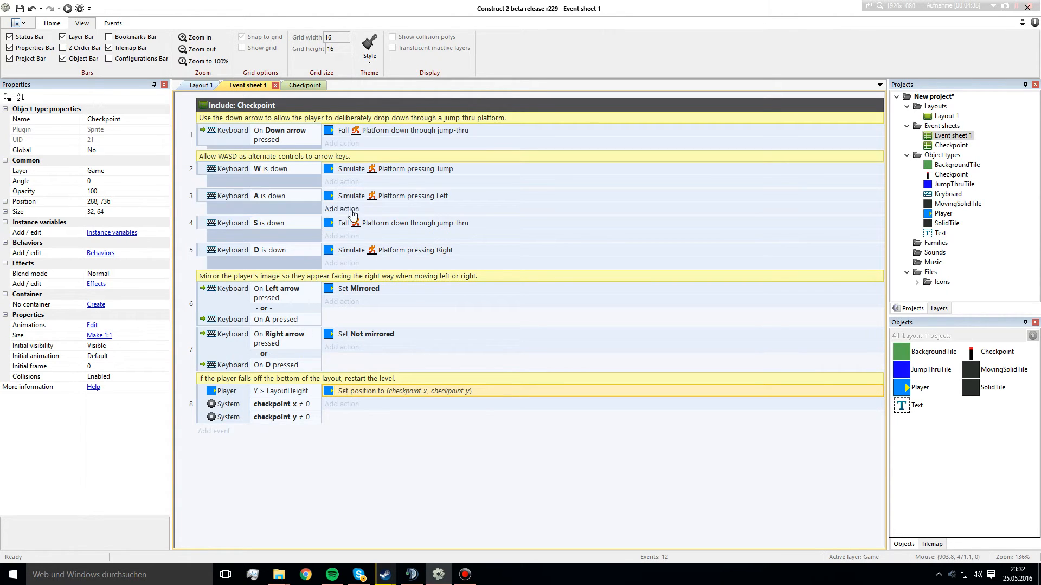
mouse_move(320, 342)
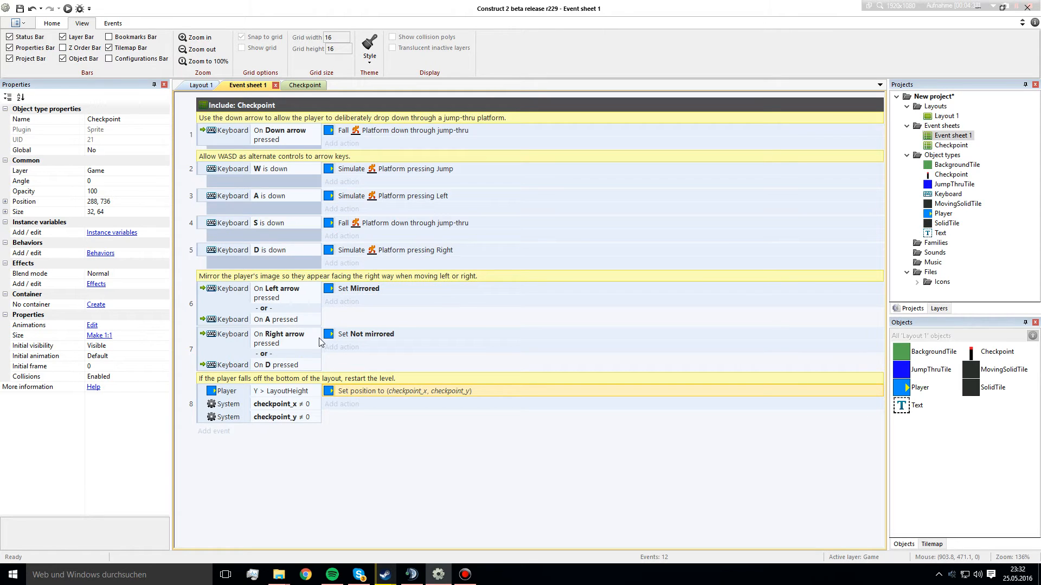
mouse_move(364, 257)
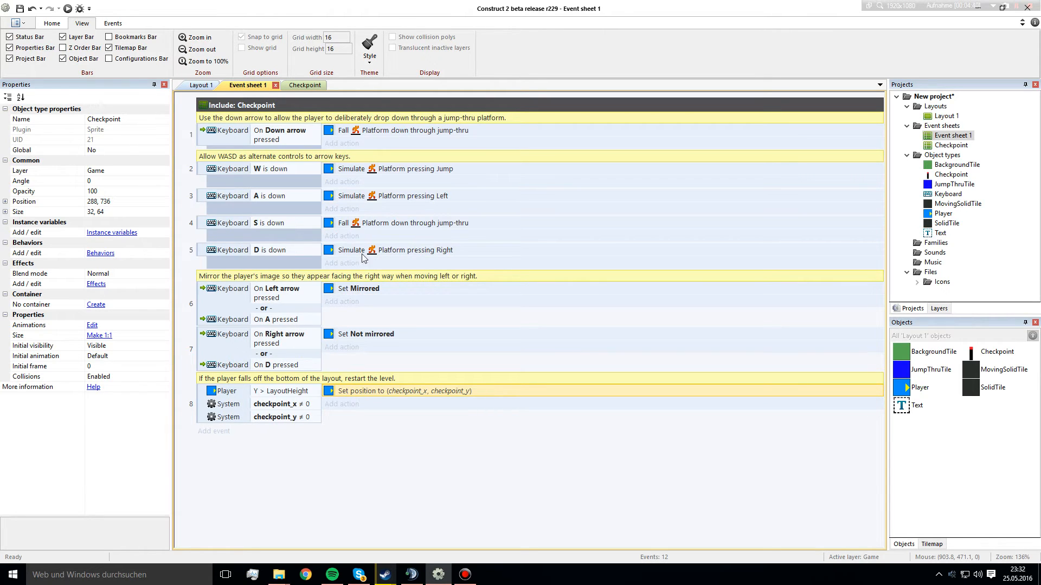
mouse_move(315, 422)
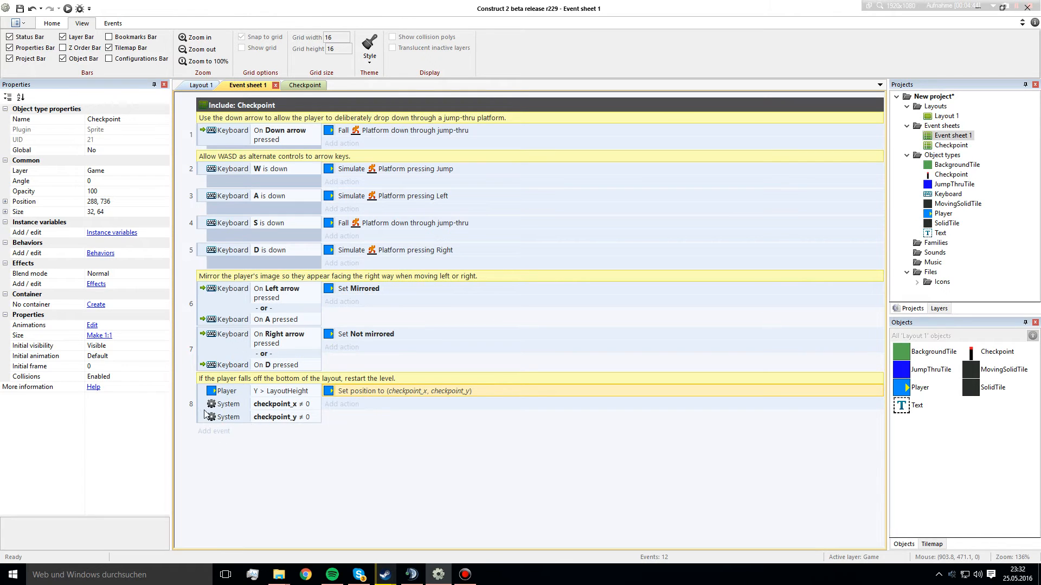
Add event 9: with checkpoint_x and checkpoint_y conditions inverted, restart the layout on fall.
left_click(241, 404)
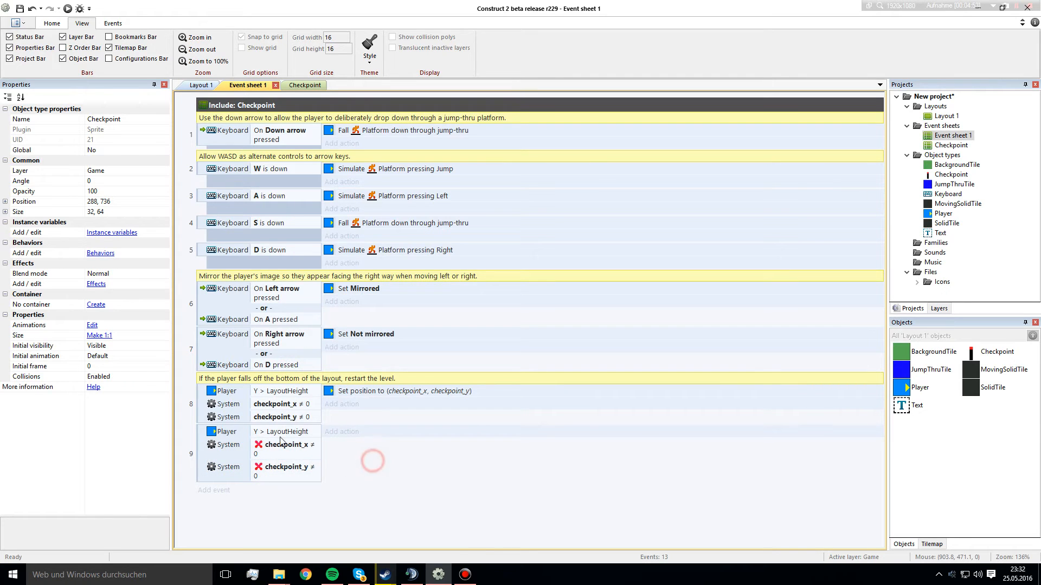
left_click(266, 471)
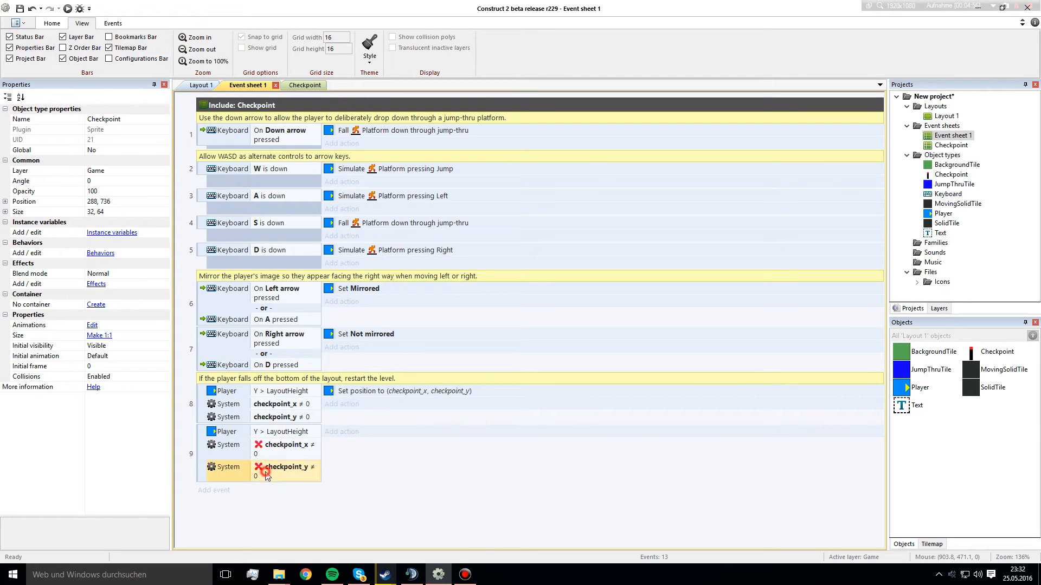
left_click(279, 432)
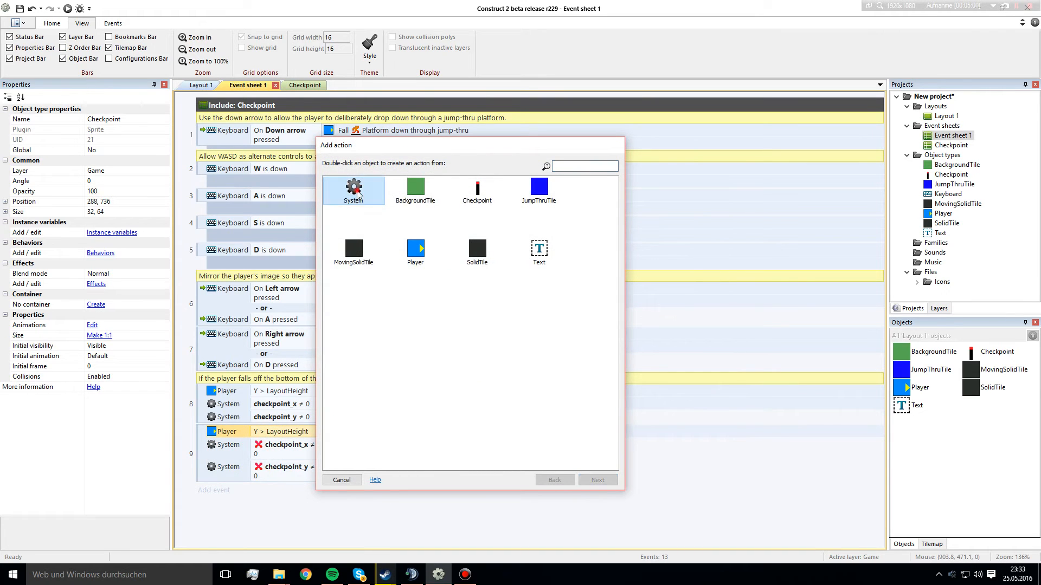
double_click(354, 186)
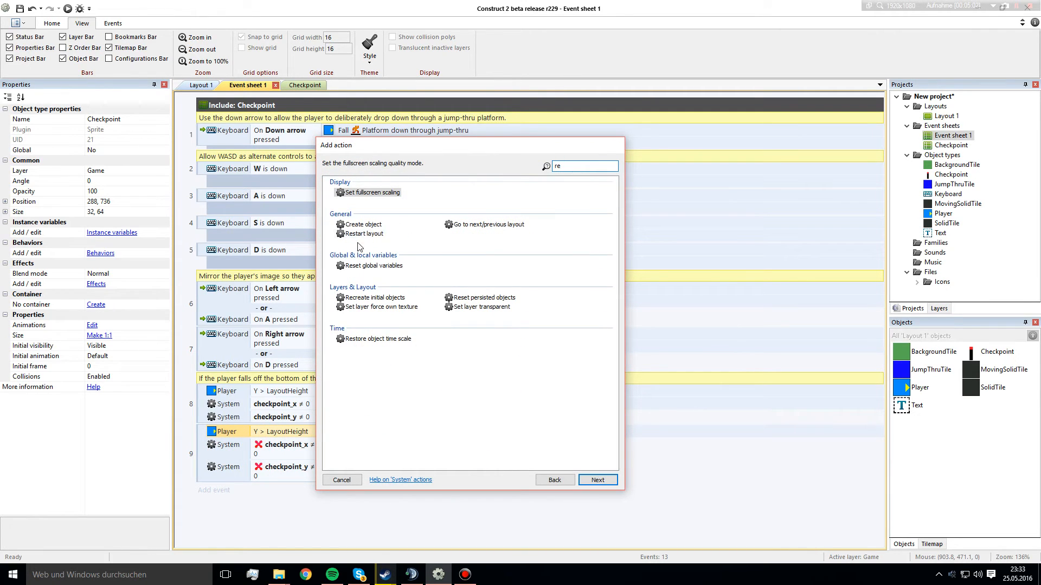
left_click(363, 233)
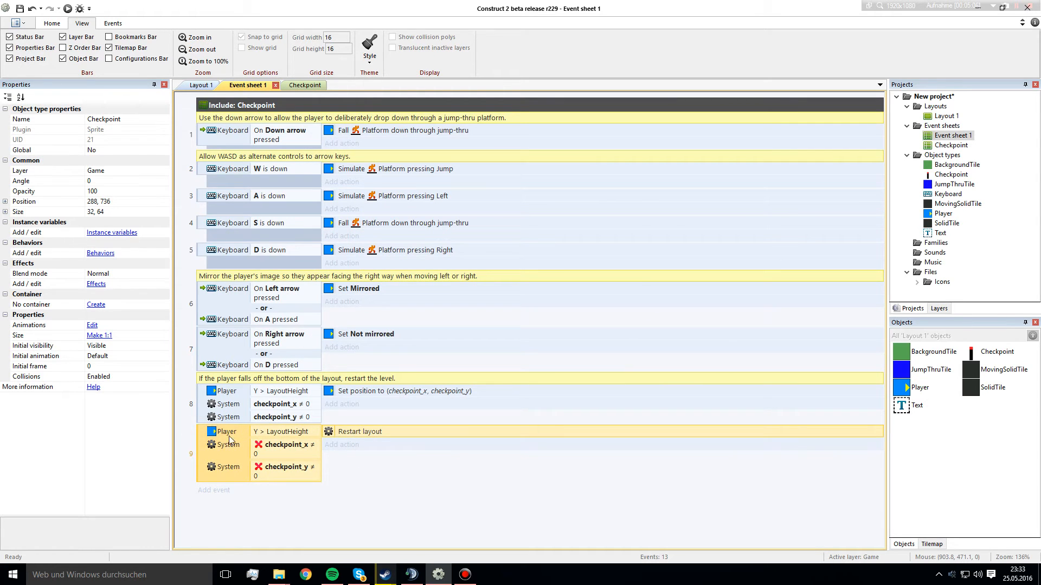
mouse_move(288, 457)
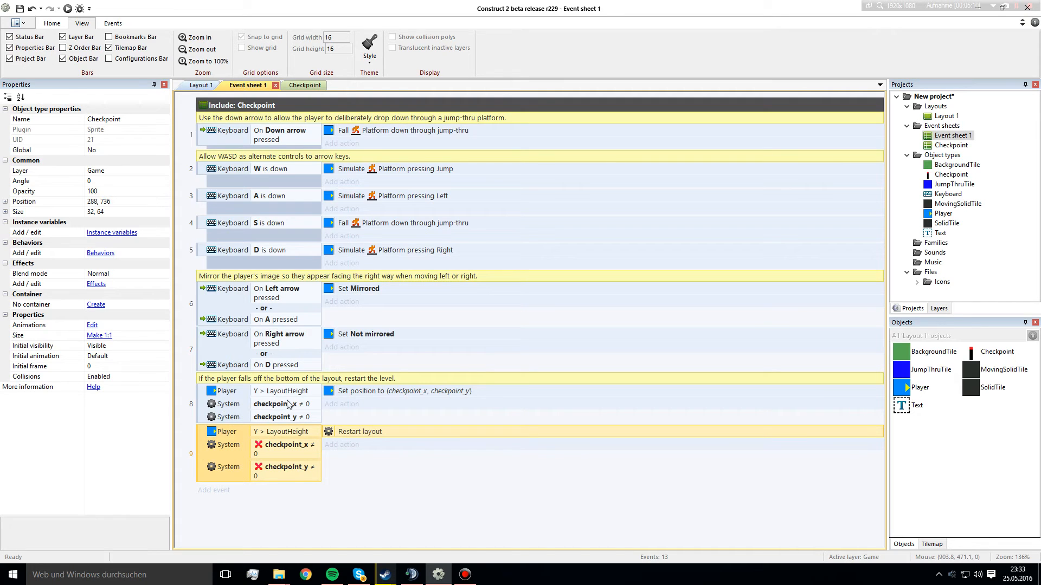
mouse_move(200, 406)
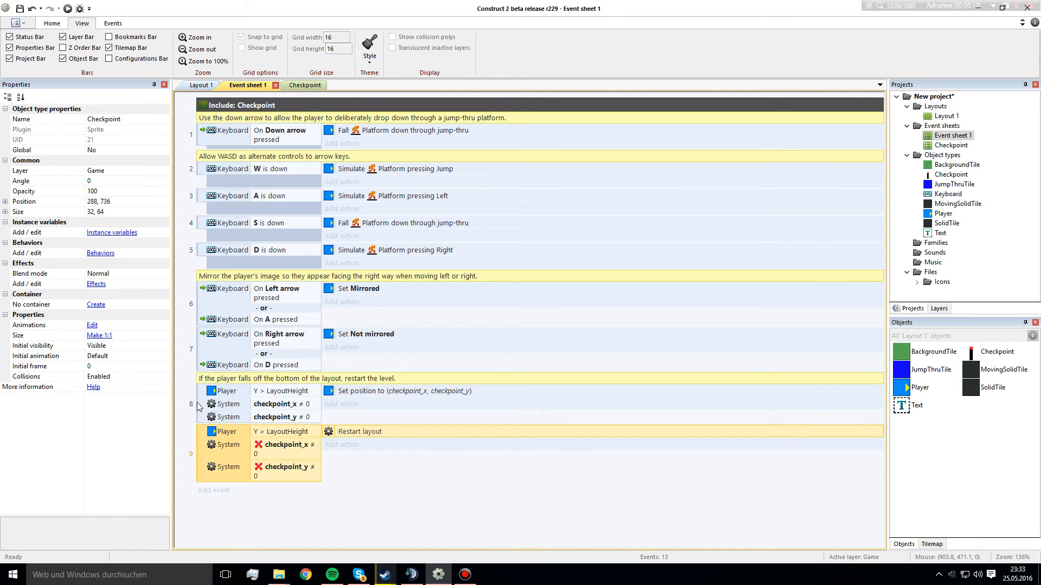
left_click(282, 417)
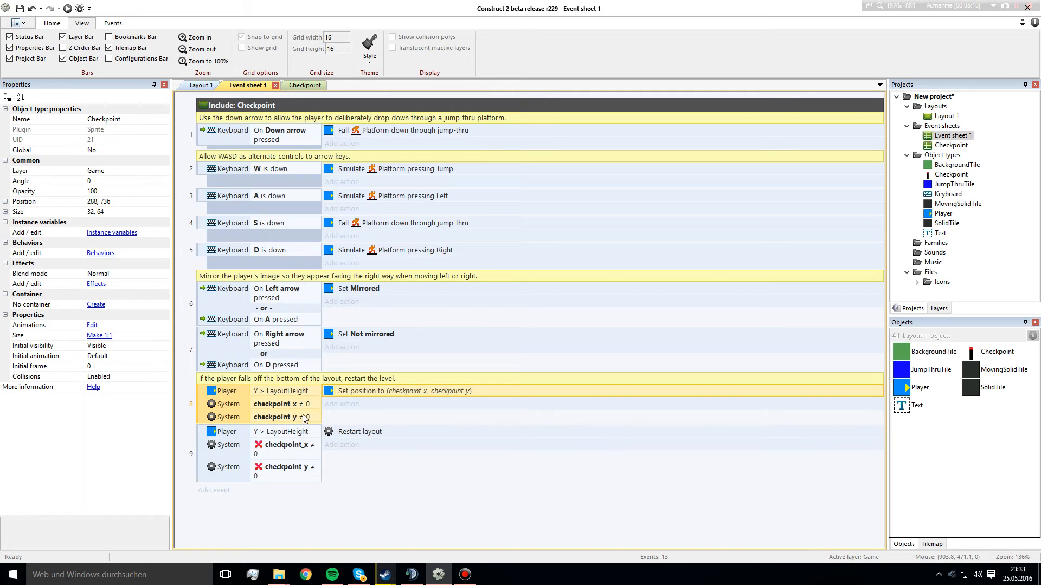
mouse_move(291, 420)
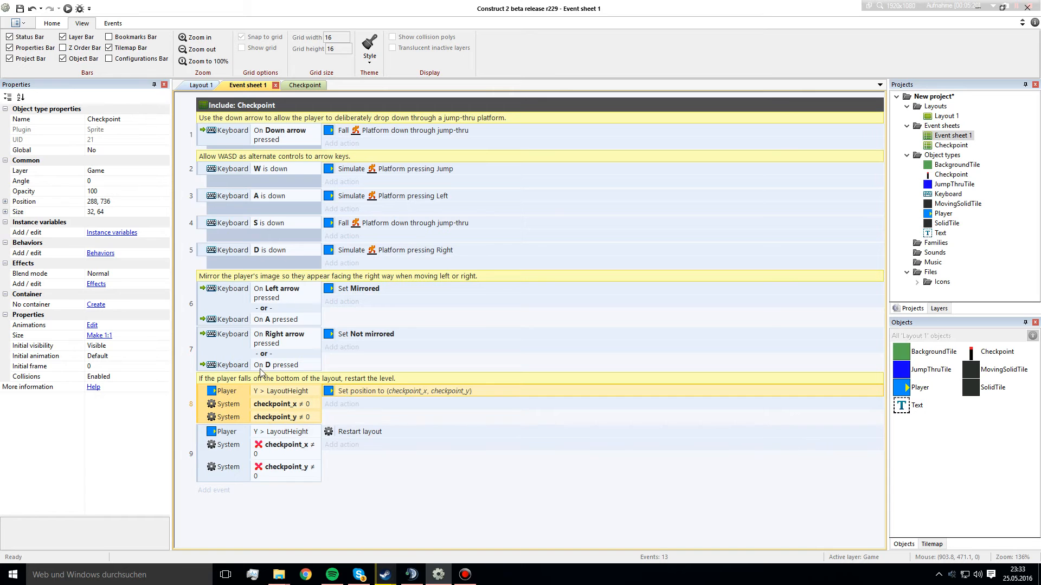
Check the Checkpoint sprite's origin at 16, 32, then close its image editor.
left_click(201, 85)
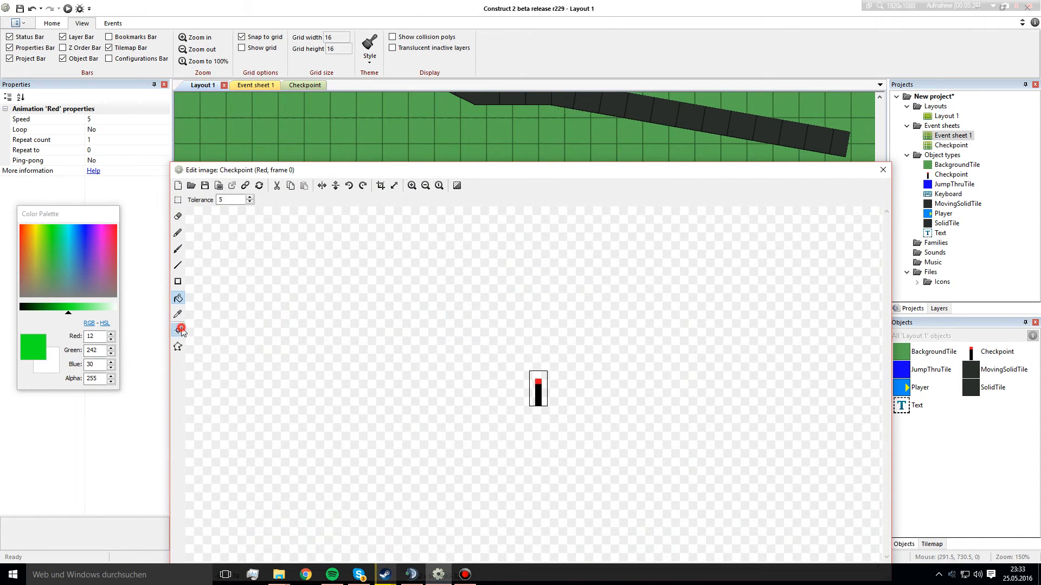
left_click(178, 330)
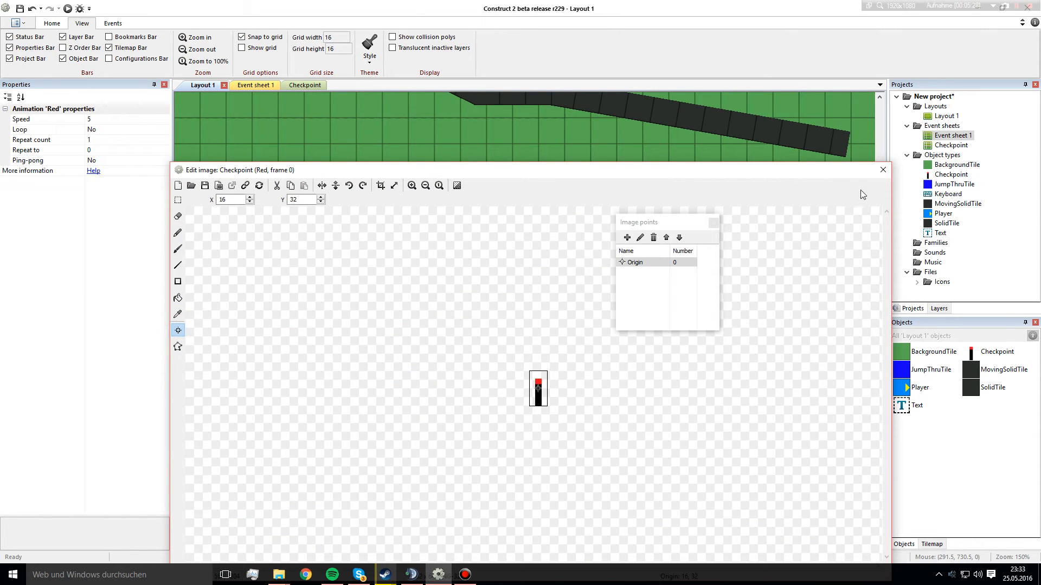
left_click(883, 170)
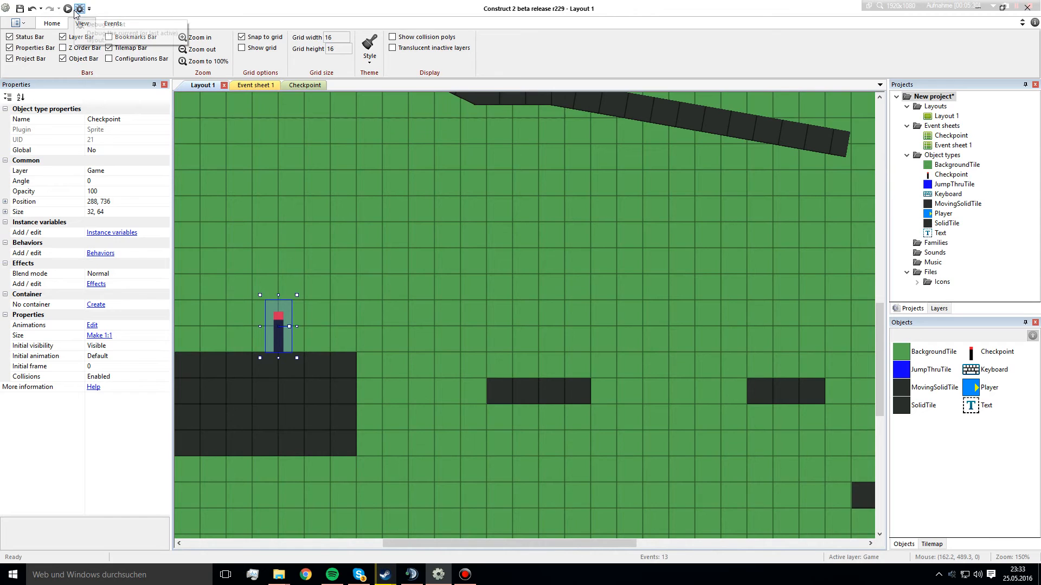
left_click(64, 8)
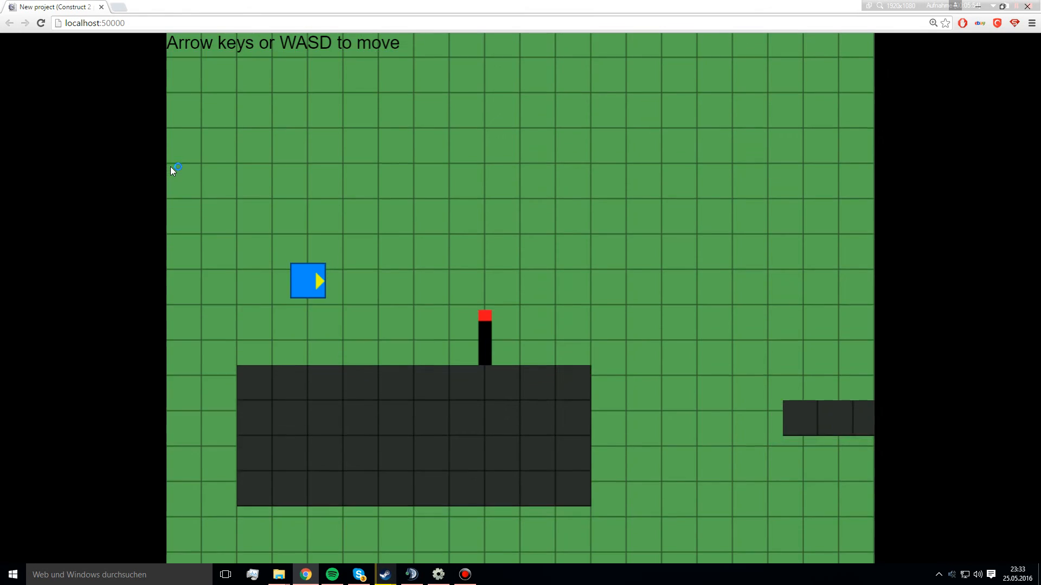
Move the player right toward the red checkpoint in the preview.
key("Right")
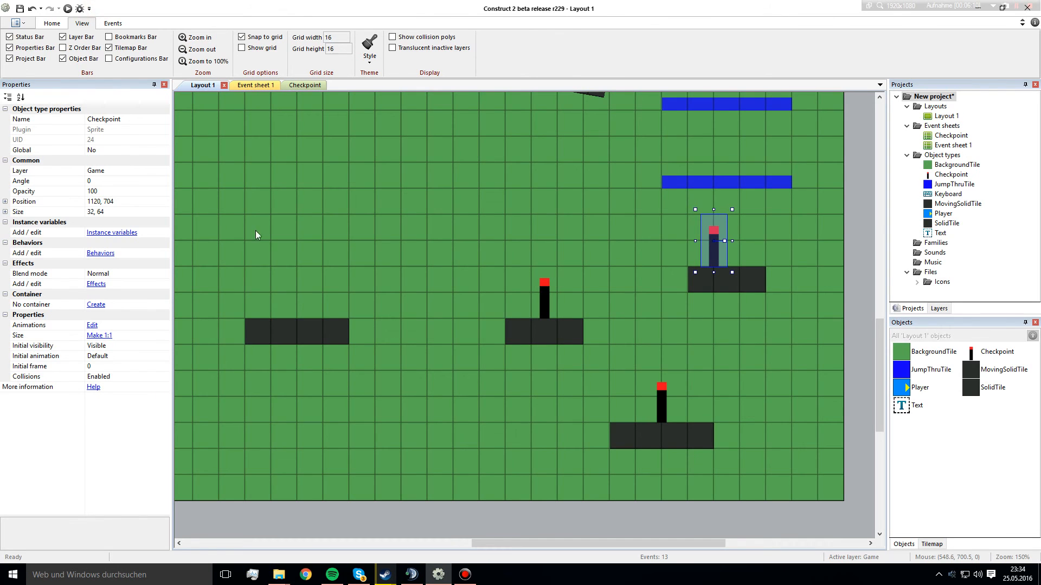
Switch to the Checkpoint event sheet showing the Green and checkpoint_x/y rule.
left_click(297, 86)
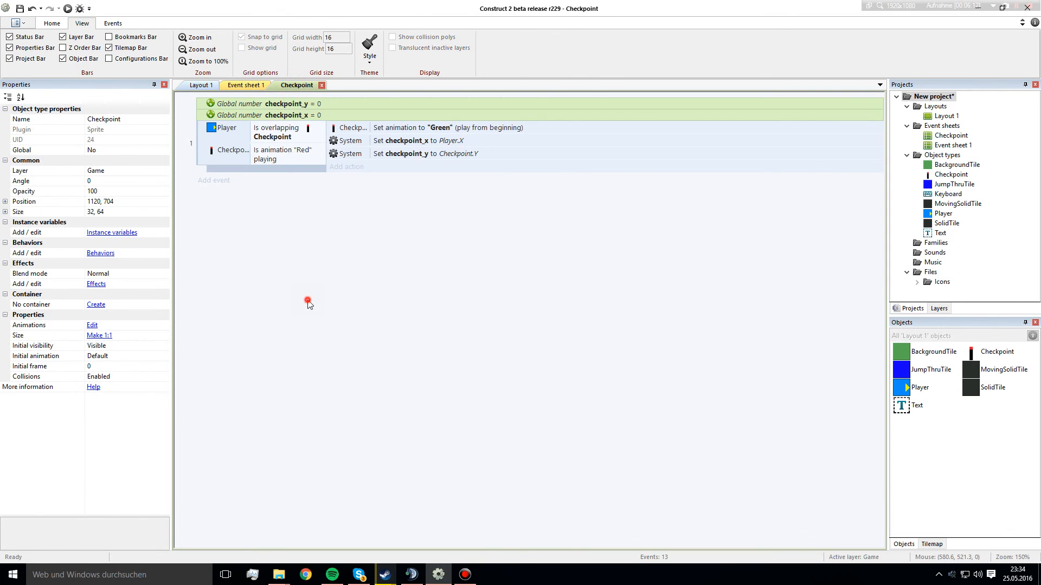
mouse_move(414, 399)
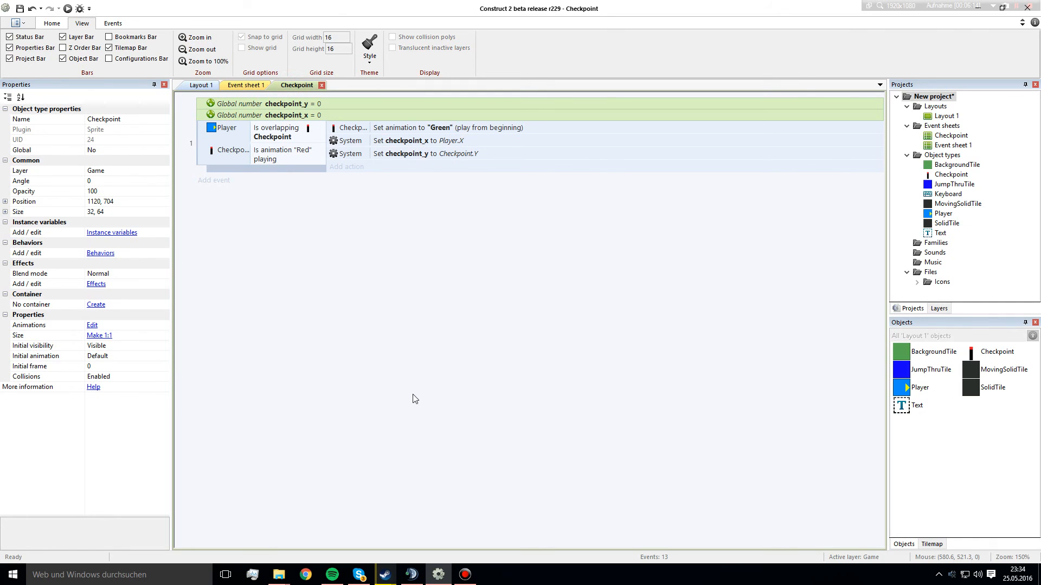
mouse_move(419, 390)
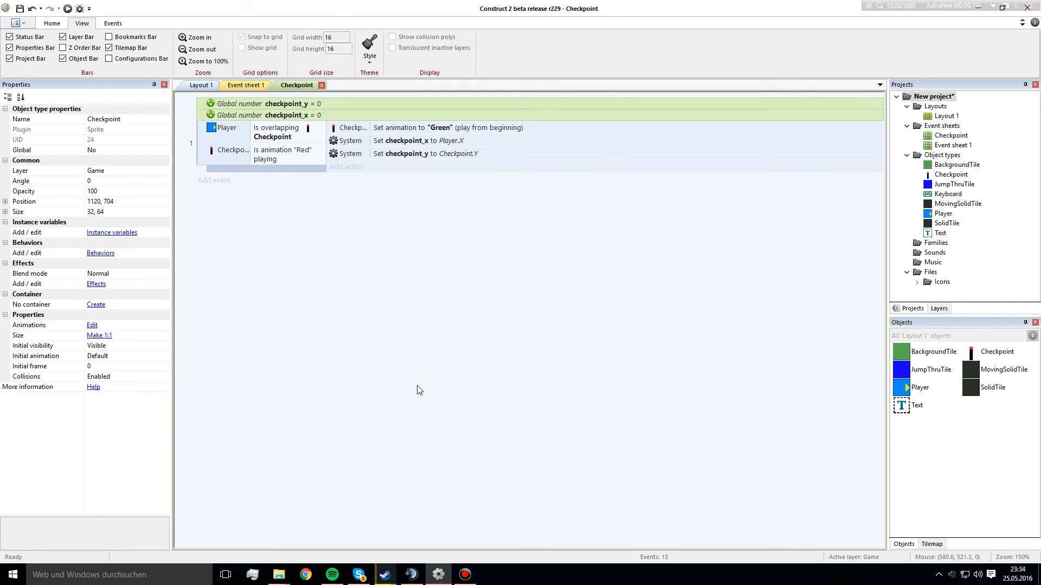